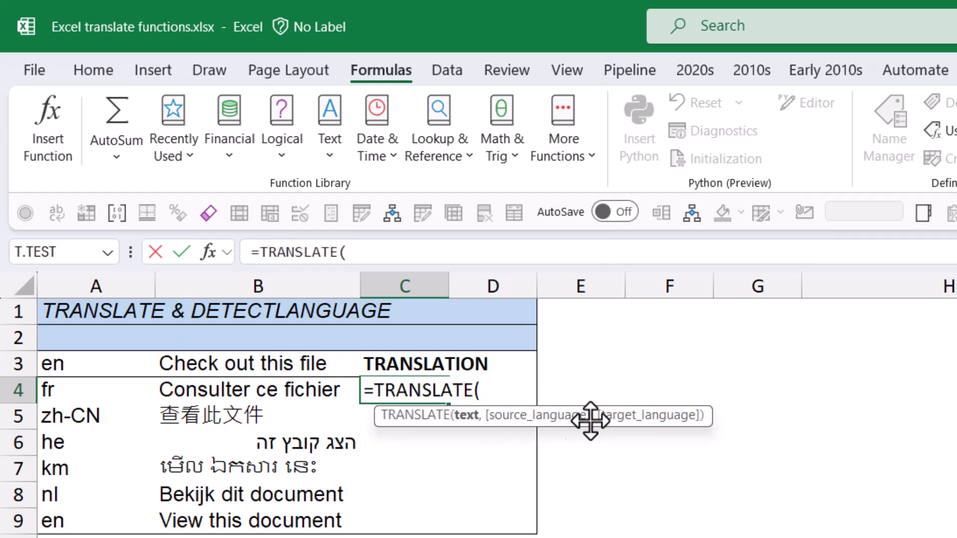
mouse_move(256, 363)
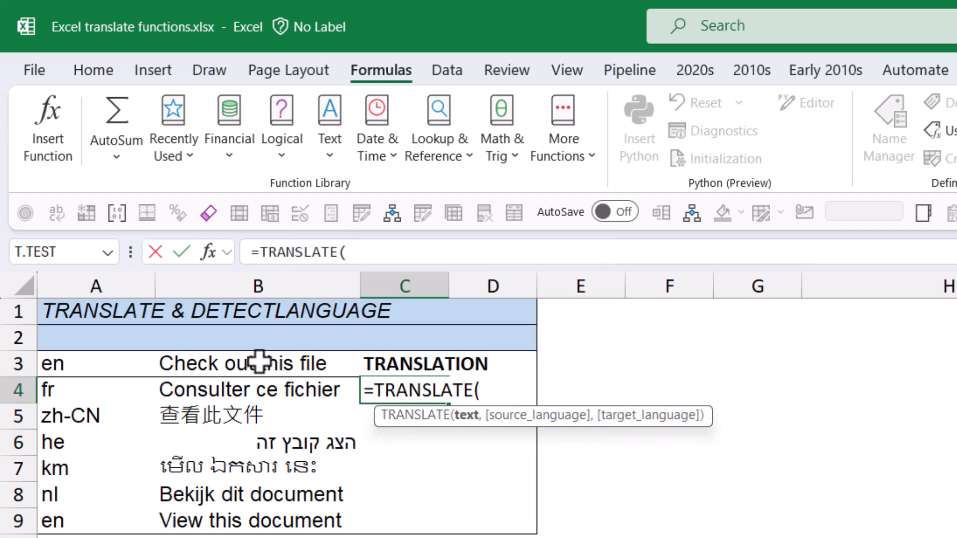
Enter =TRANSLATE(B3,A3,A4) in C4 to translate the previous row's phrase into A4's language.
left_click(256, 363)
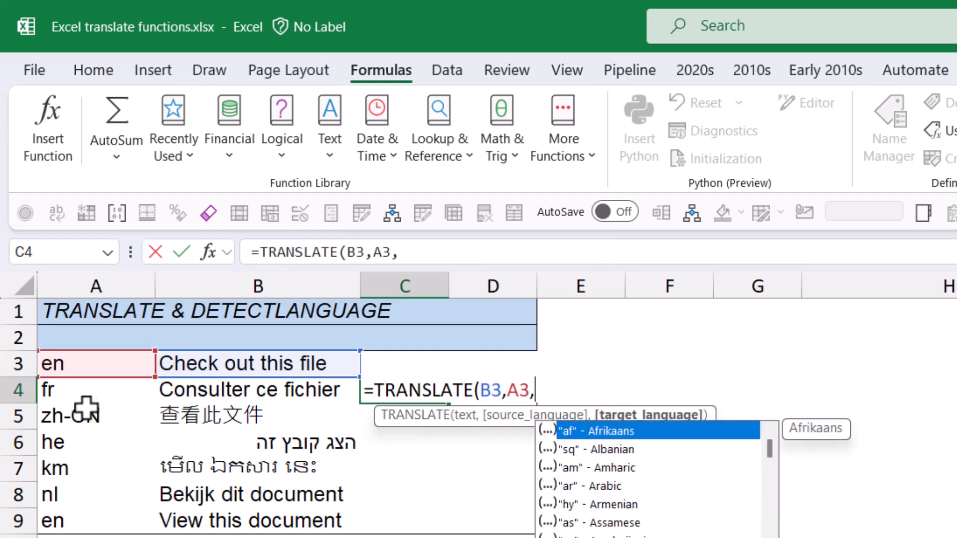
left_click(95, 390)
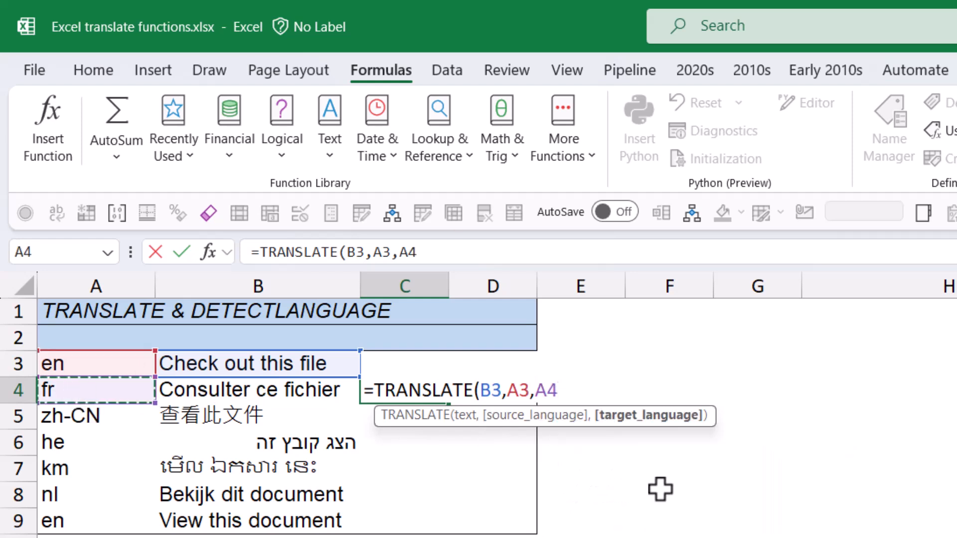
key("Enter")
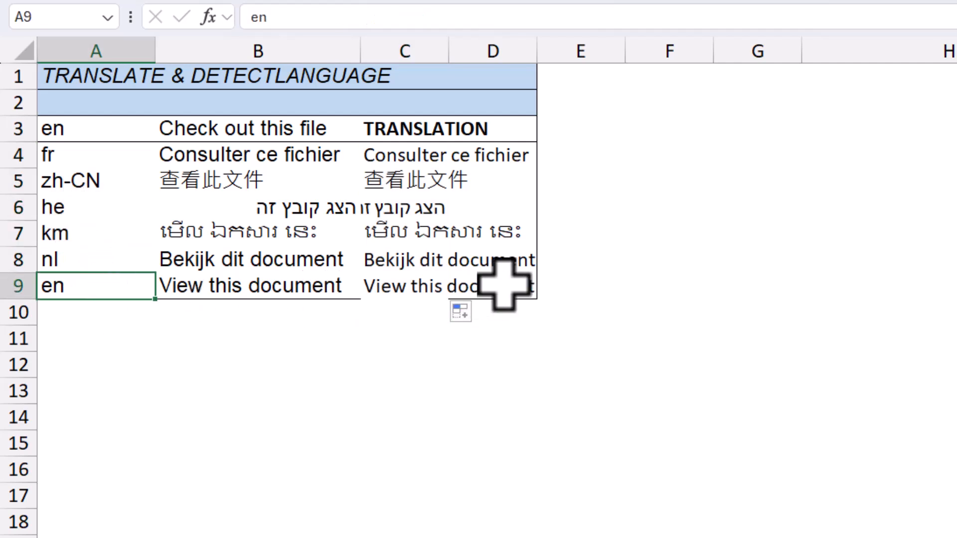
left_click(403, 286)
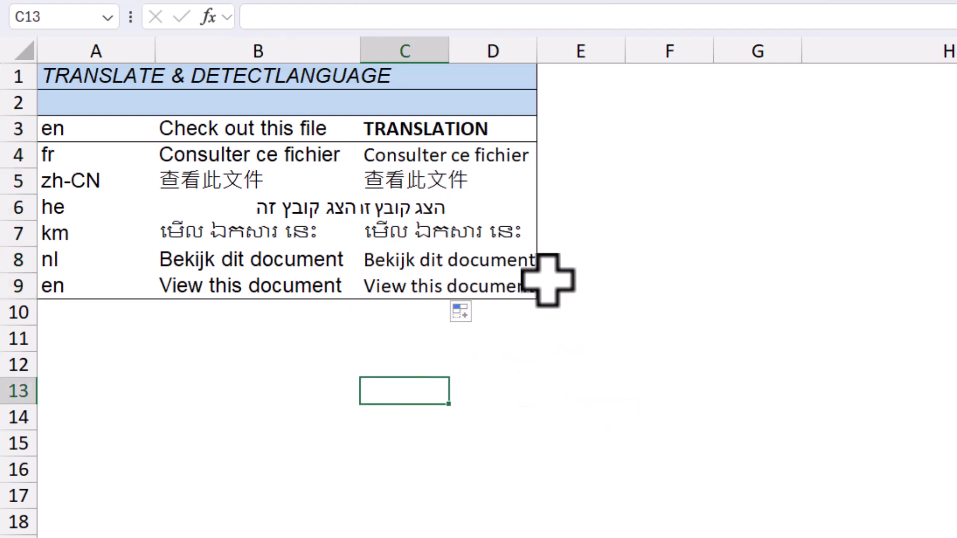
left_click(579, 156)
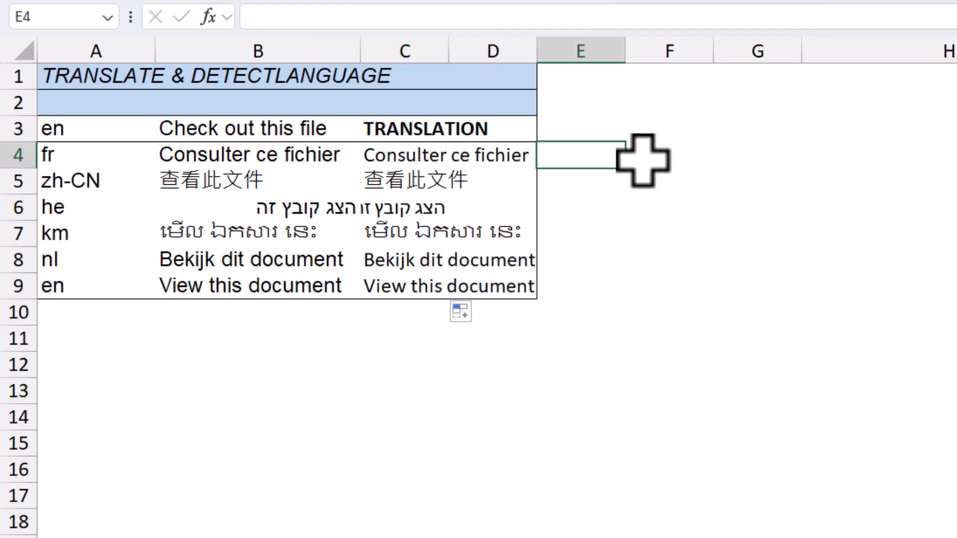
Enter =TRANSLATE(B4,,A4) in E4, auto-detecting the source language of the French phrase.
type("=trans")
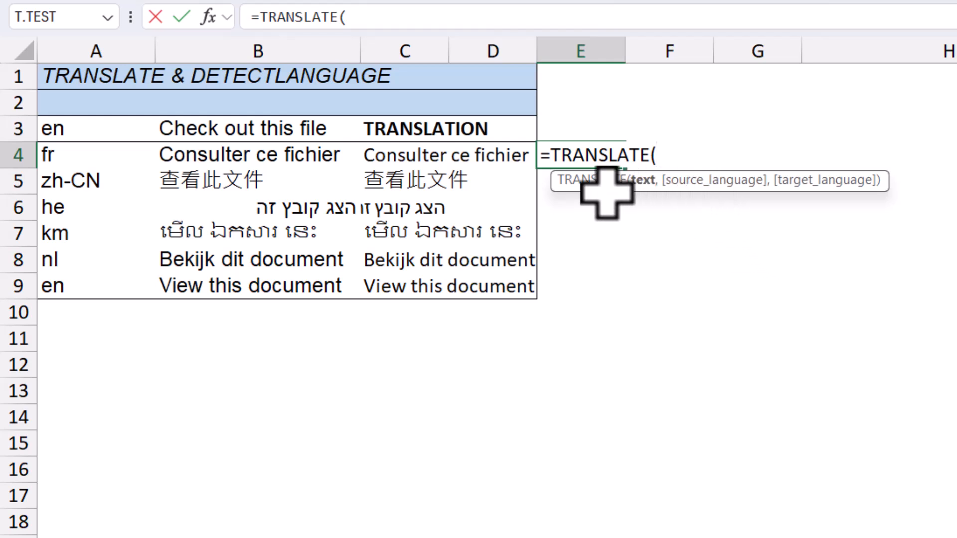
mouse_move(644, 183)
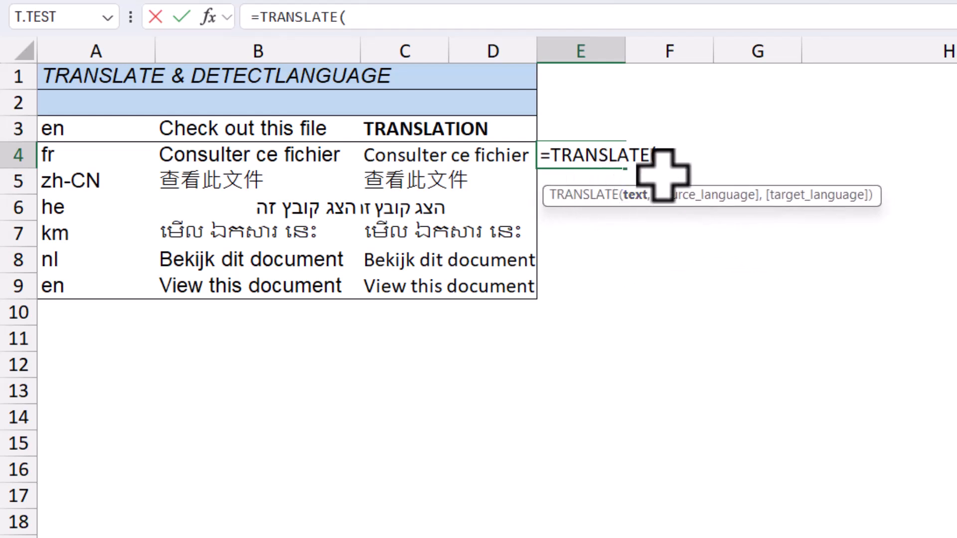
mouse_move(189, 162)
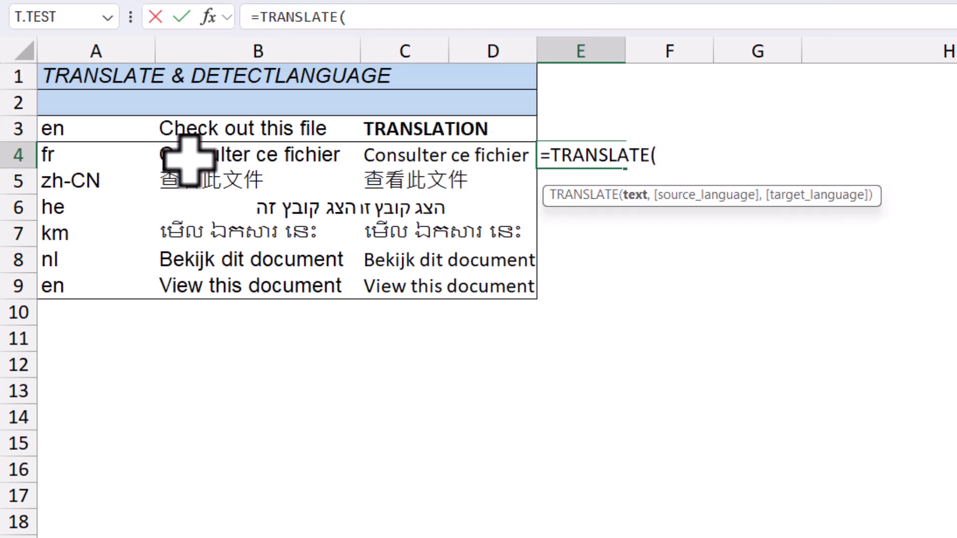
left_click(256, 154)
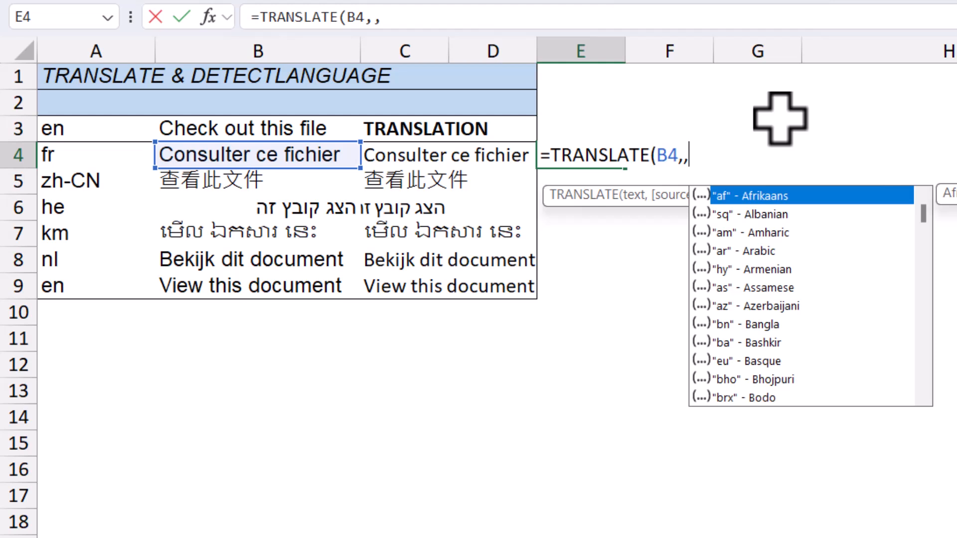
mouse_move(84, 160)
type("A4)")
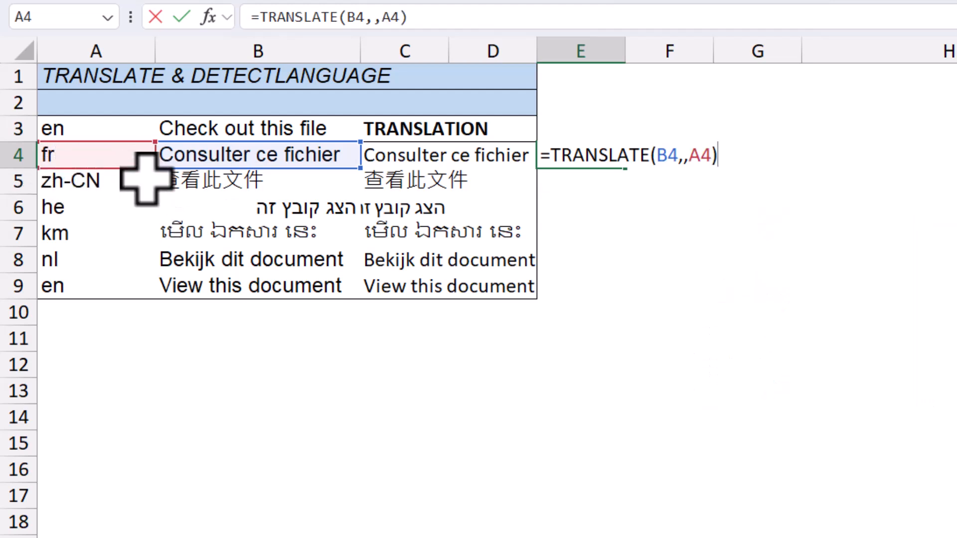
key("Enter")
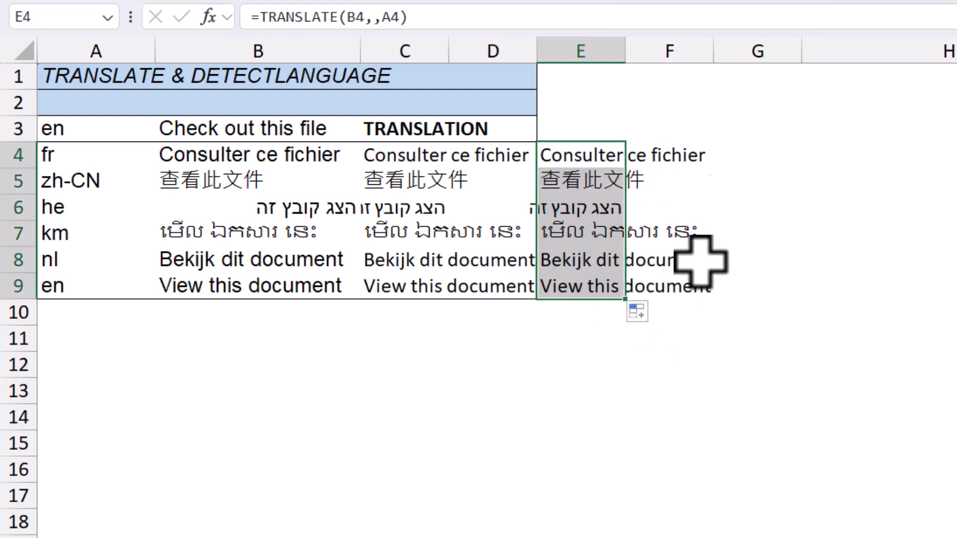
Review the filled translation formulas in E6, E7 and the source in B6, then select F4.
left_click(578, 232)
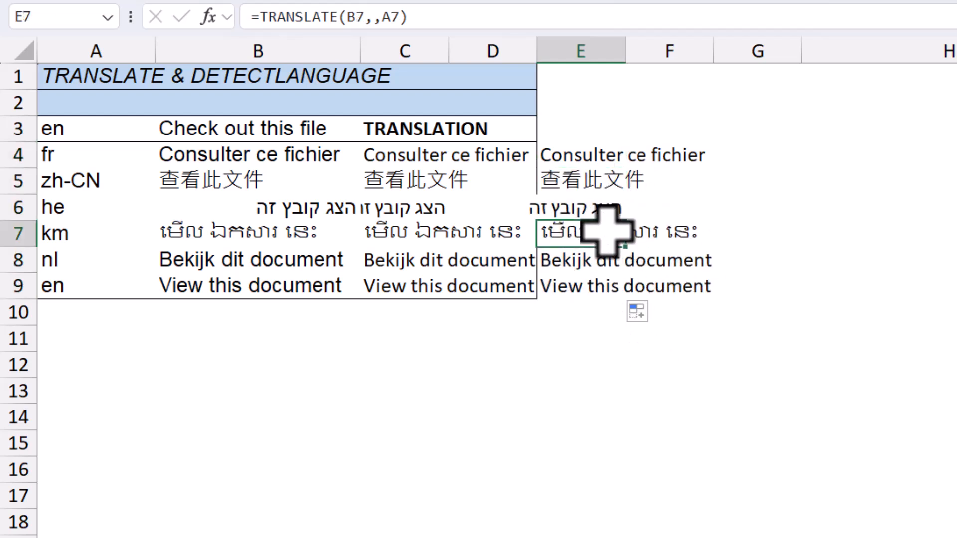
left_click(256, 206)
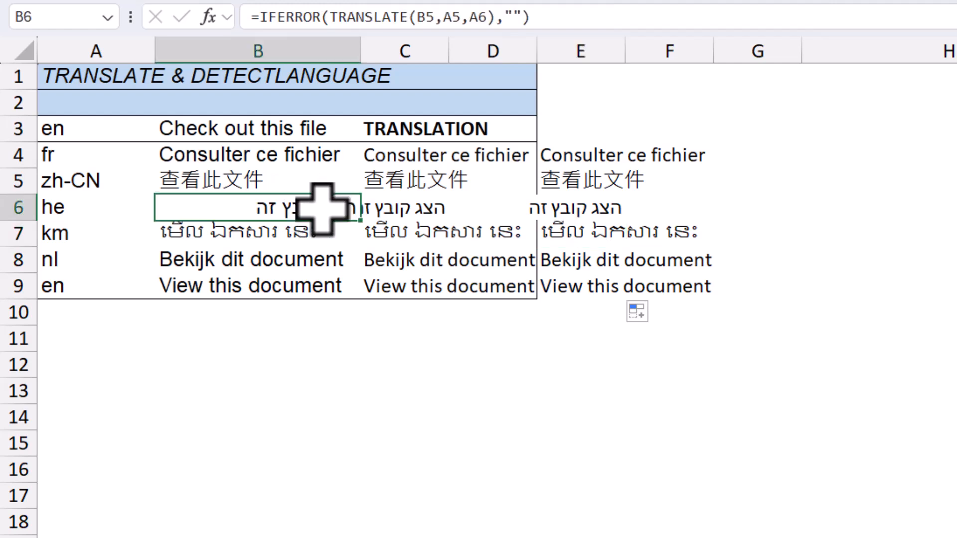
left_click(580, 207)
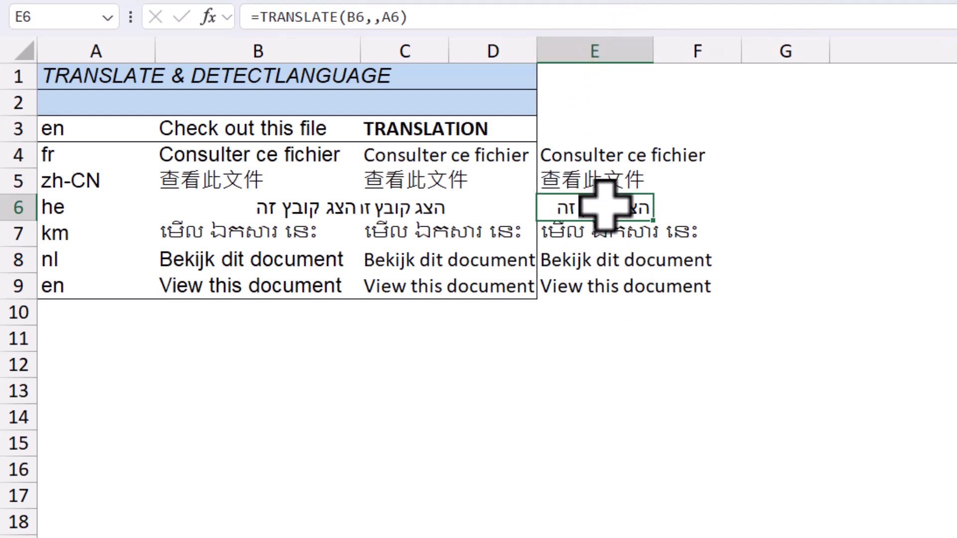
left_click(591, 233)
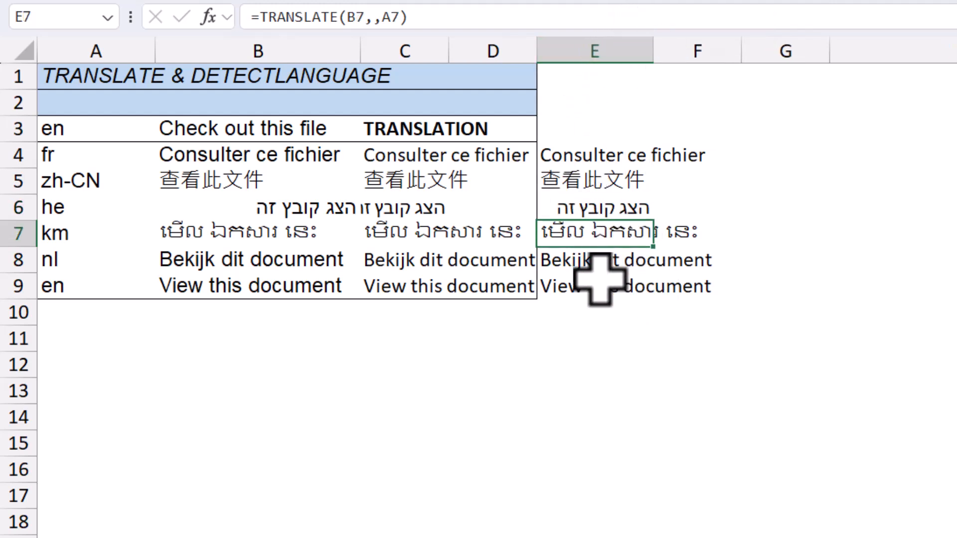
left_click(592, 154)
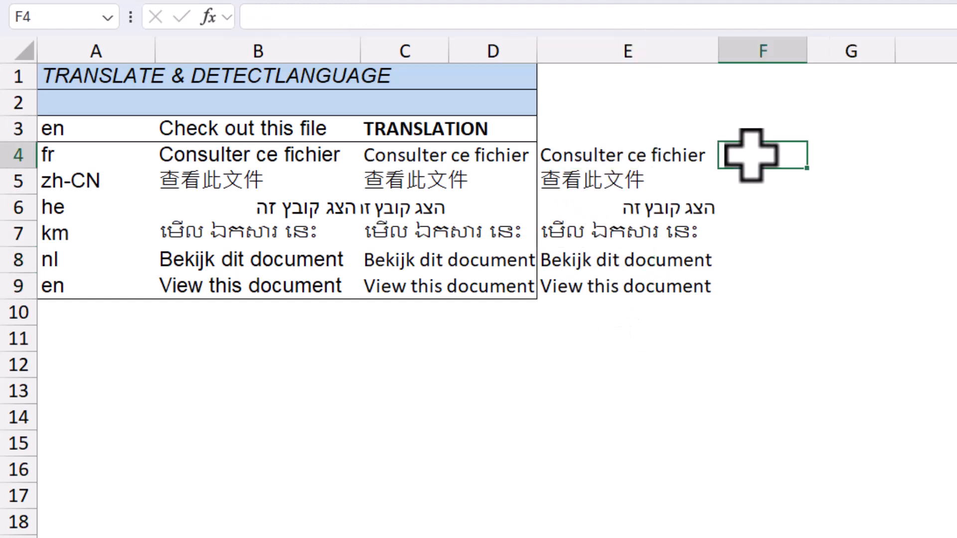
Enter a text-only =TRANSLATE(B4) formula in F4 returning English phrases.
type("=TRANSLATE(")
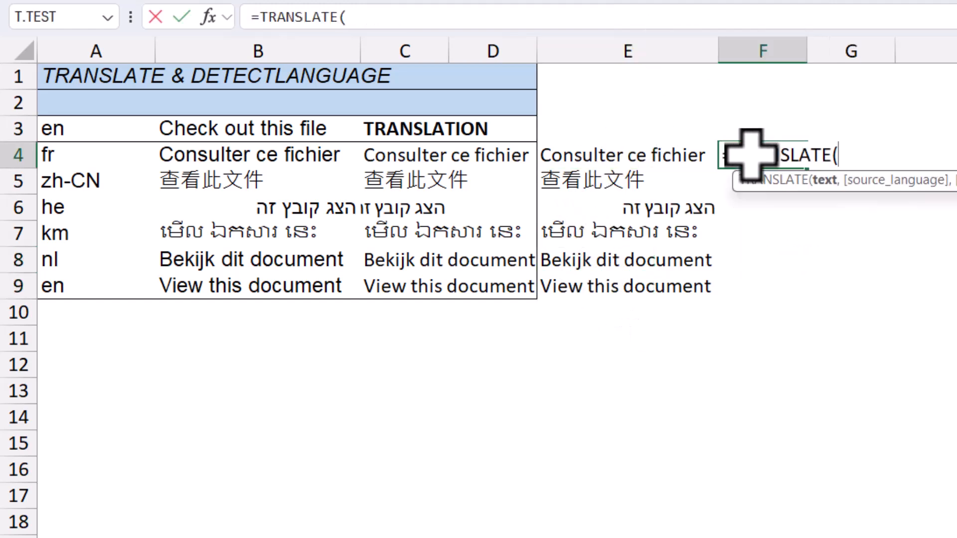
left_click(256, 154)
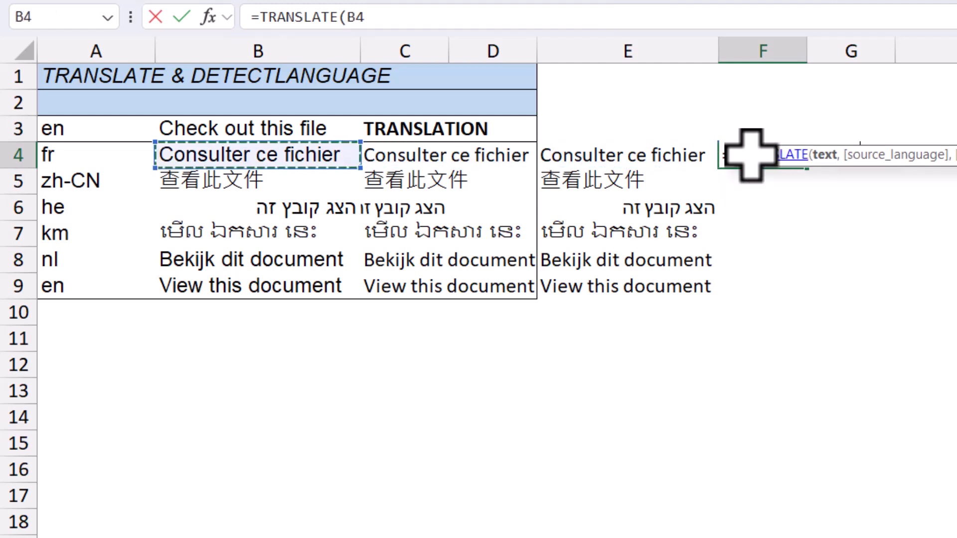
type(",,")
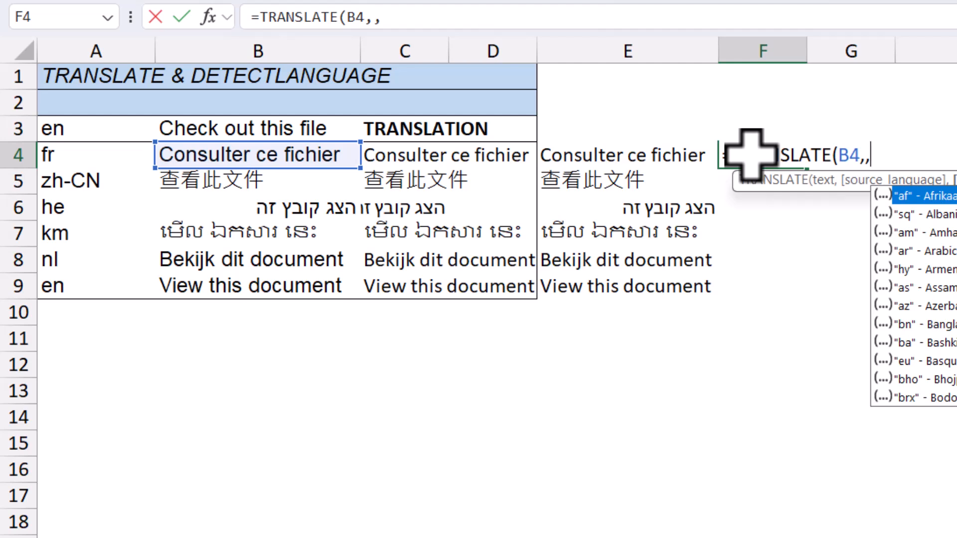
key("Backspace")
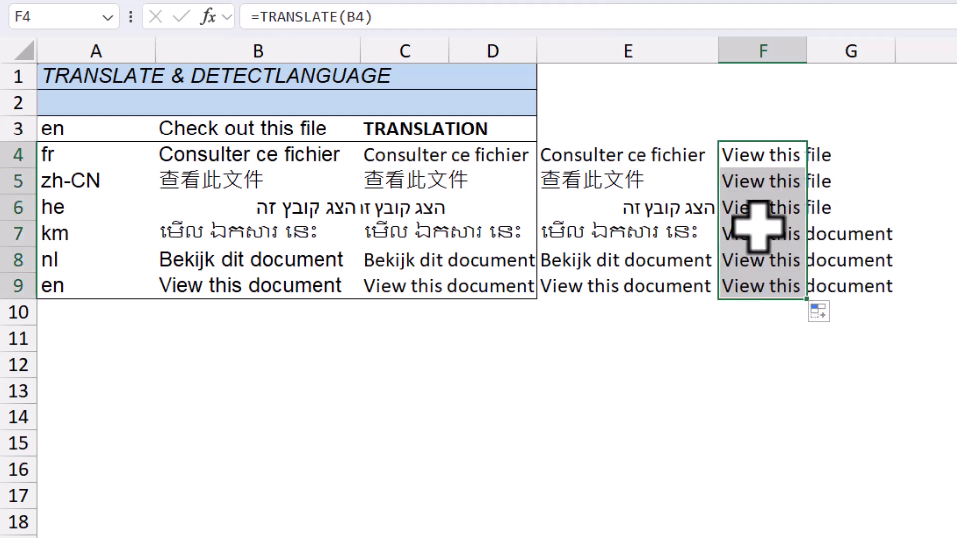
mouse_move(794, 250)
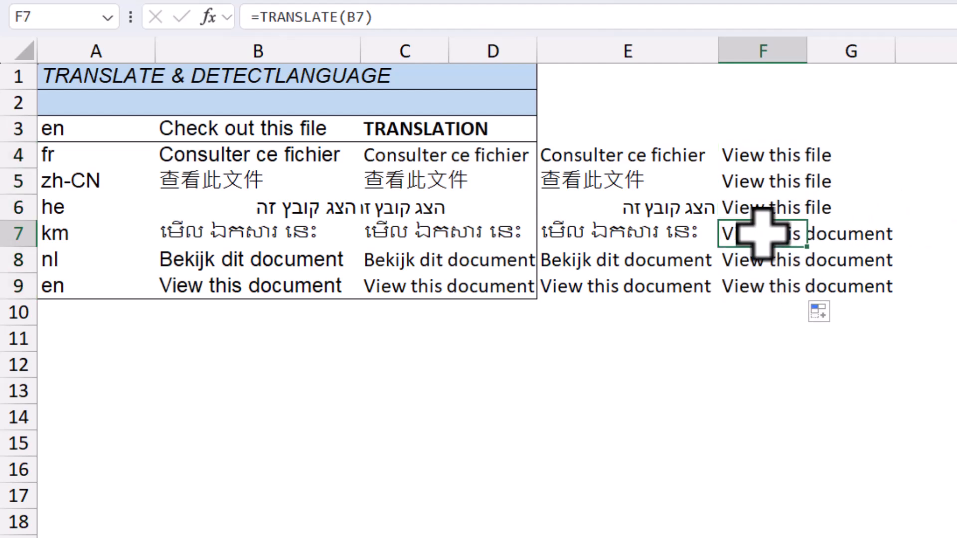
Review the formulas in E9, B3, F4 and F7, then begin a TRANSLATE formula in H4.
left_click(625, 286)
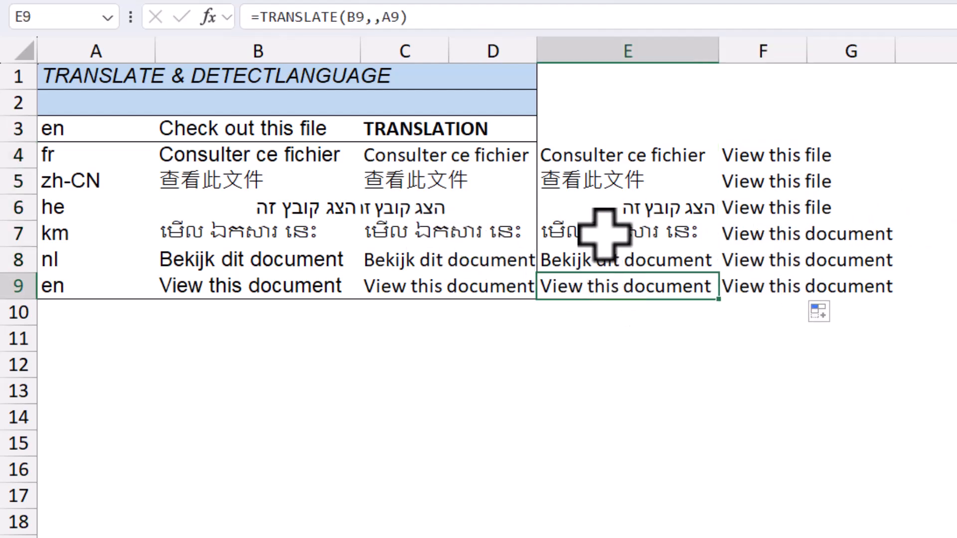
left_click(256, 128)
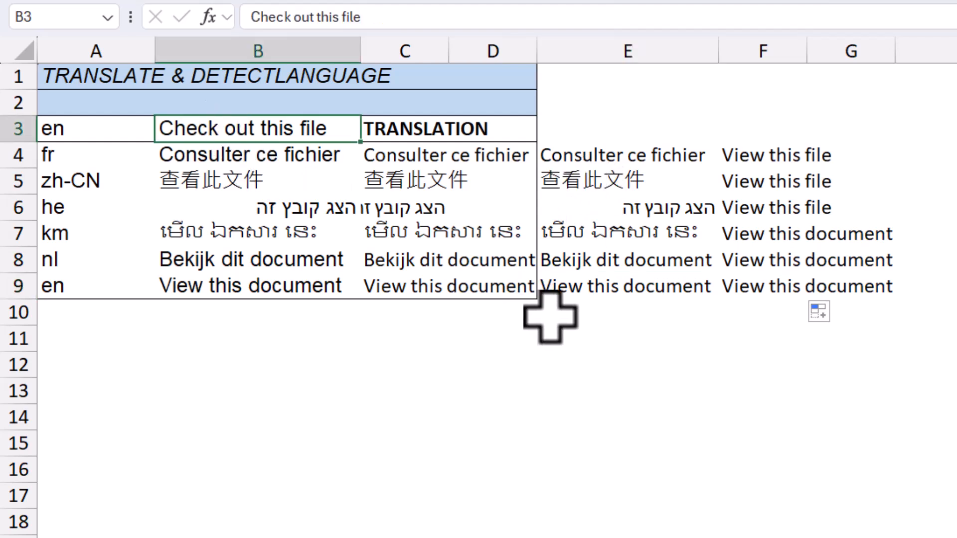
left_click(761, 154)
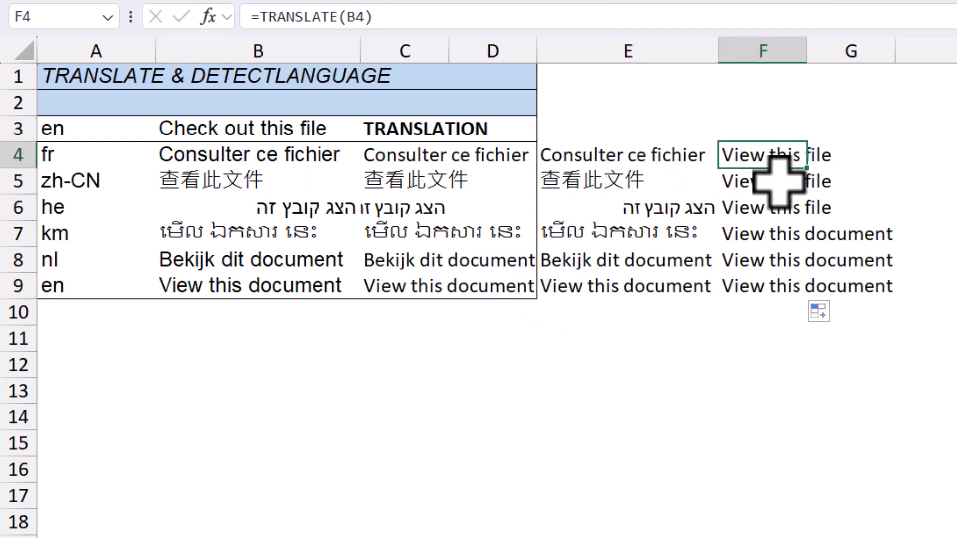
left_click(761, 233)
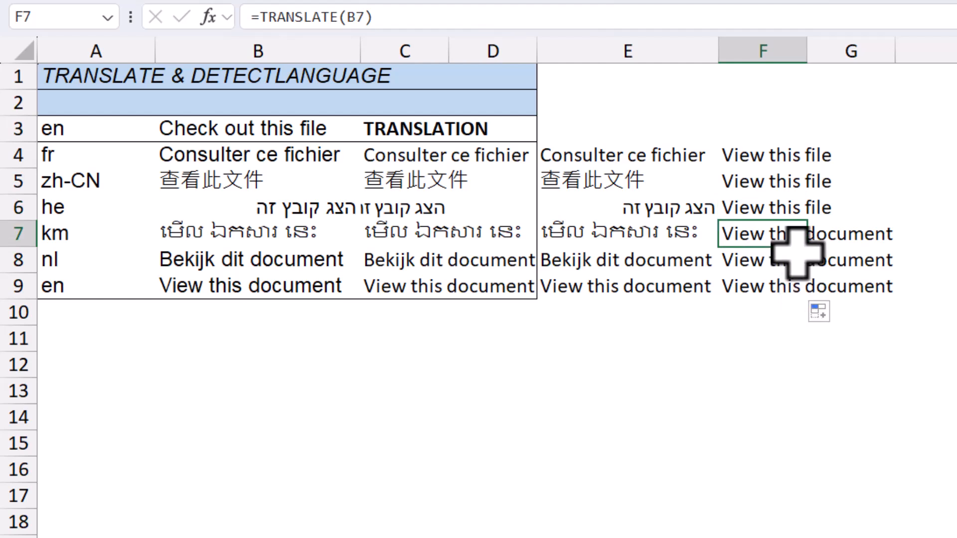
left_click(761, 154)
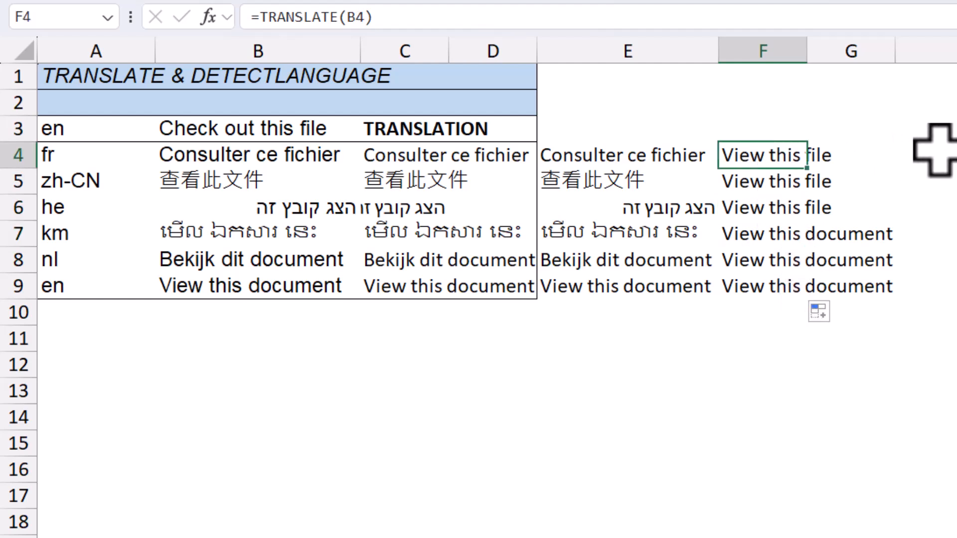
type("=trans")
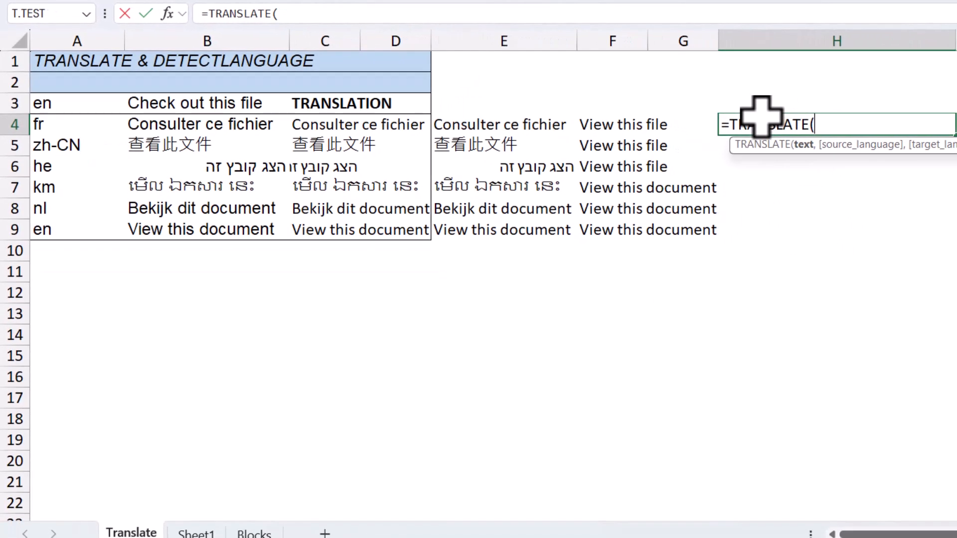
Complete =TRANSLATE(B4,,"id") in H4 for Indonesian and fill it down to H9.
left_click(206, 123)
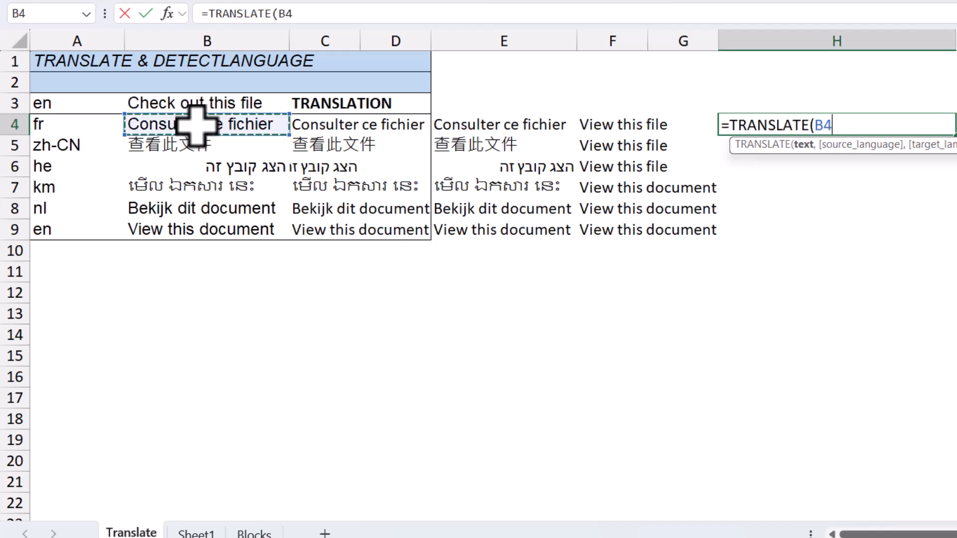
type(",")
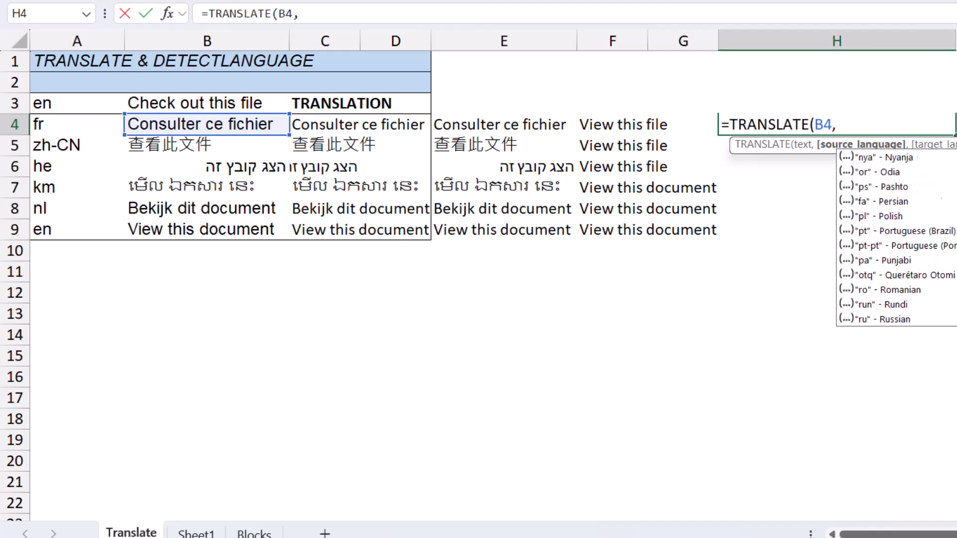
scroll("down", 3)
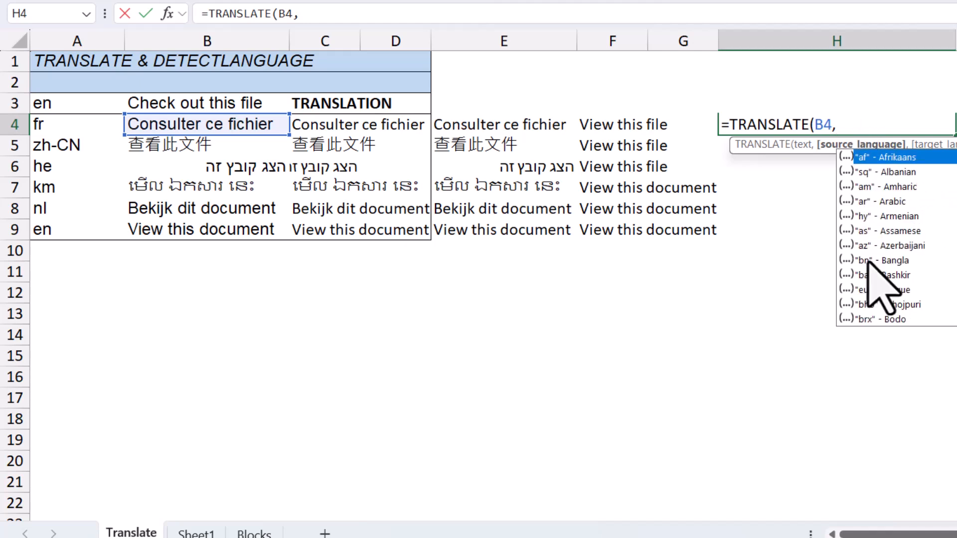
scroll("down", 3)
type("\"id")
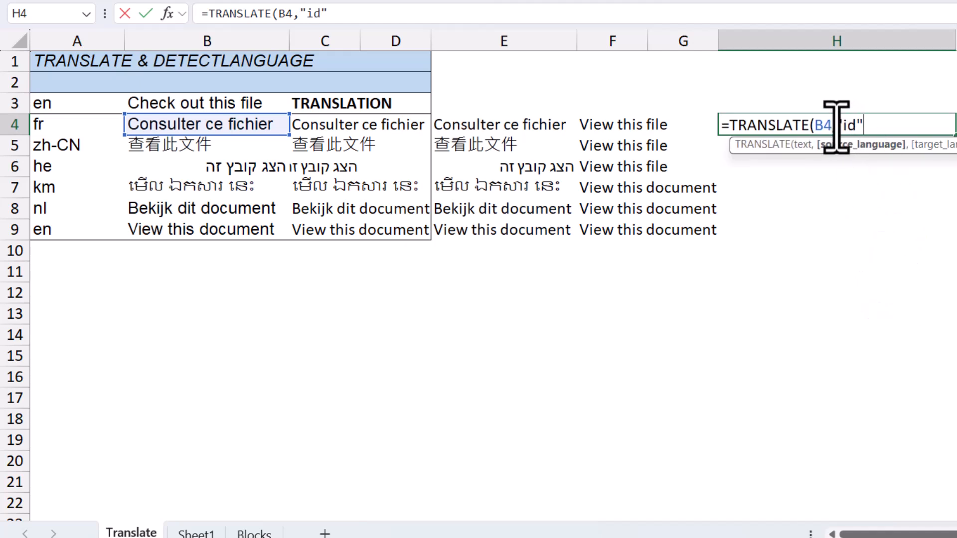
type(",")
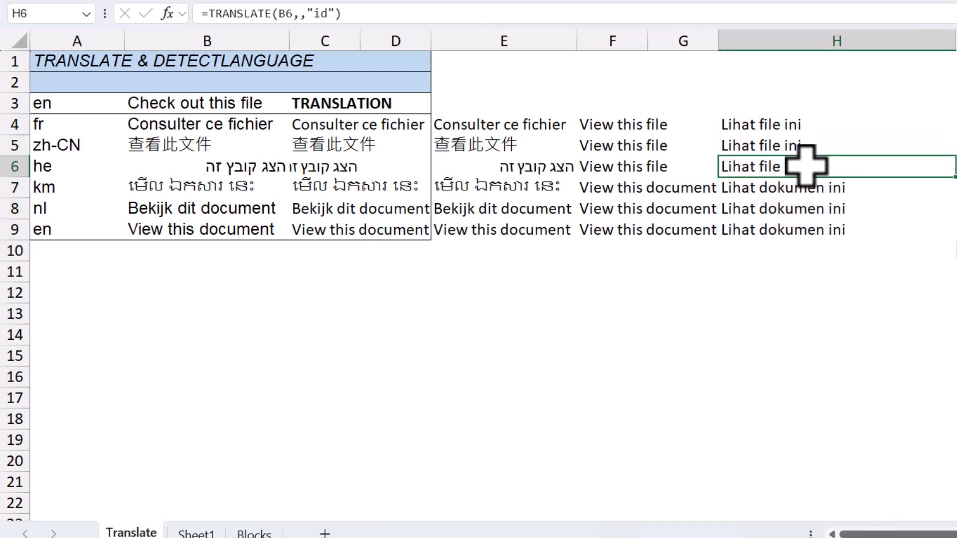
left_click(195, 532)
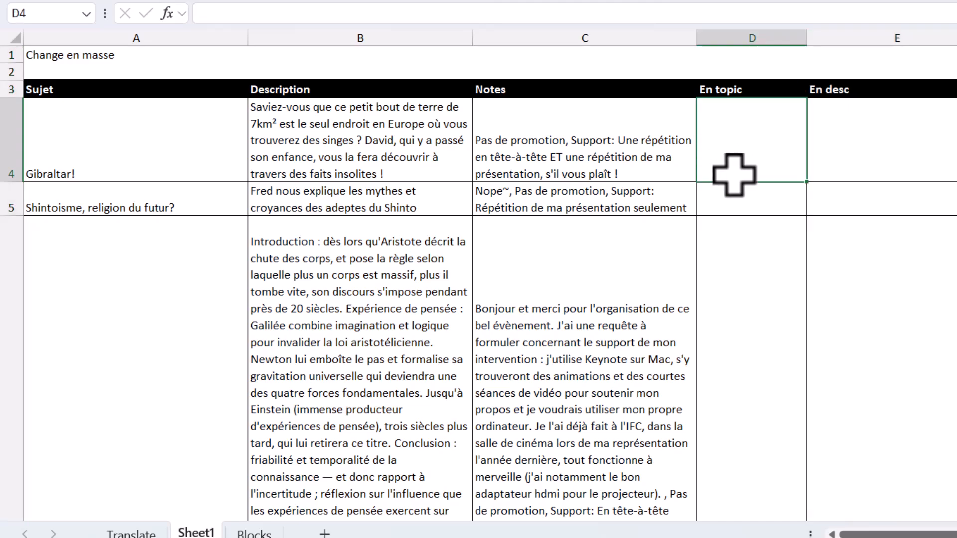
Enter =TRANSLATE(A4,,"ca") in D4 and fill it across to F and down to row 13.
type("=")
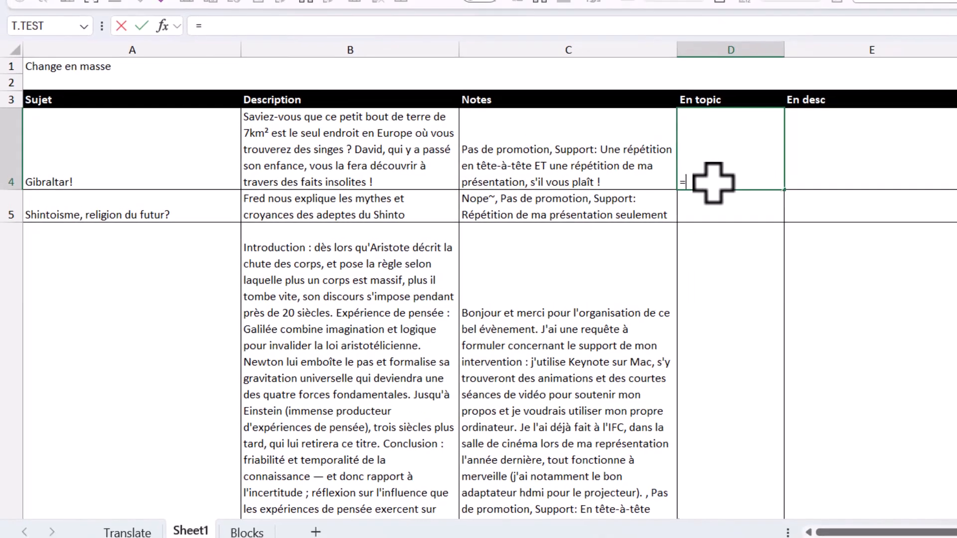
type("tran")
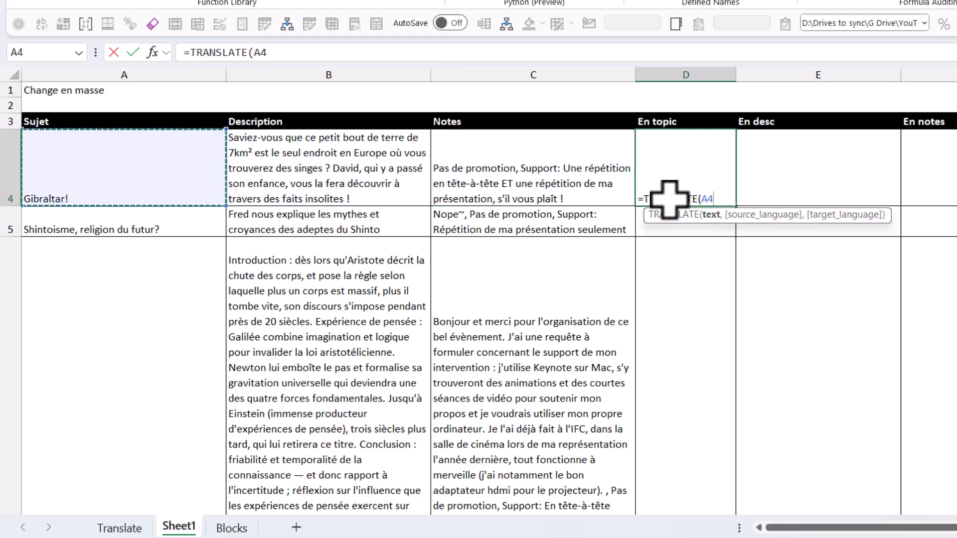
type(",,\"ca\")")
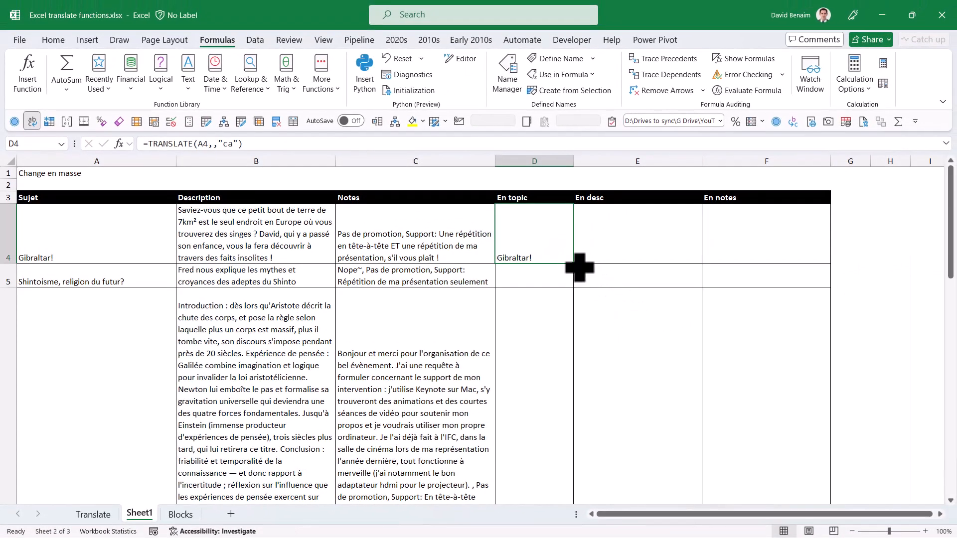
left_click_drag(580, 267, 830, 250)
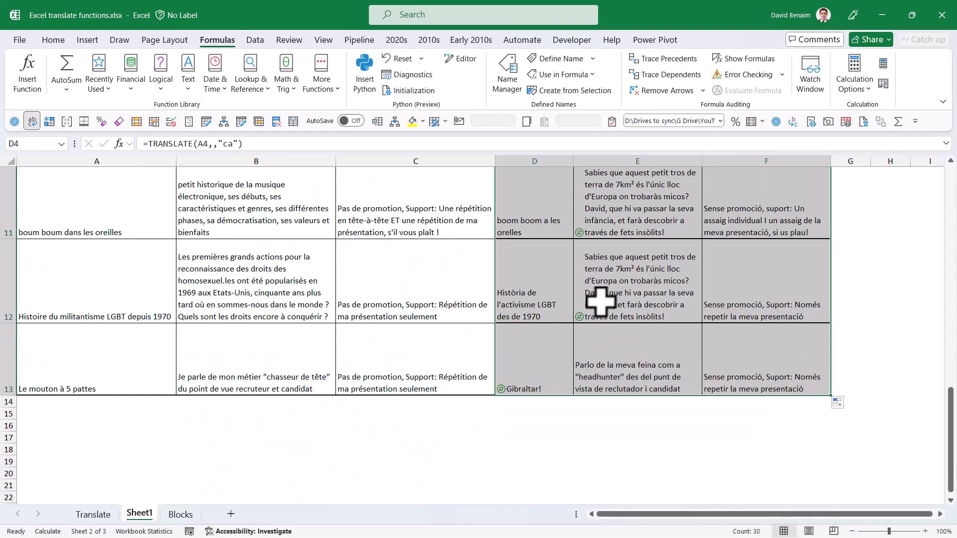
Check the Catalan formula in D6 and switch to the Blocks sheet.
scroll("up", 3)
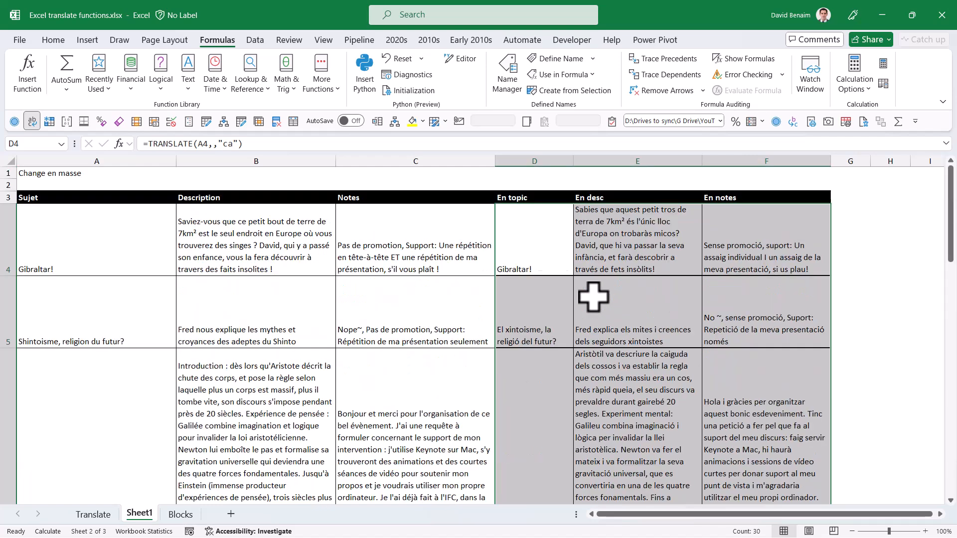
left_click(765, 310)
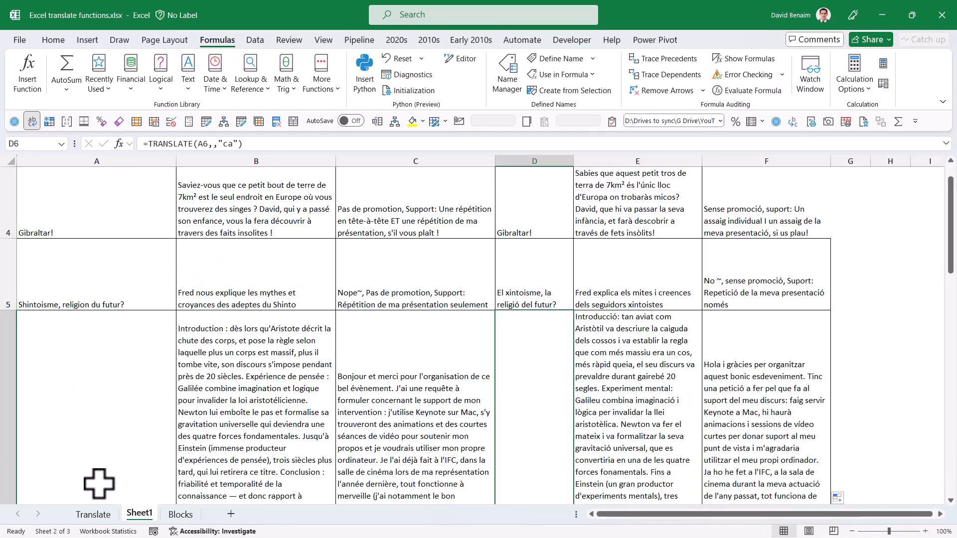
left_click(180, 514)
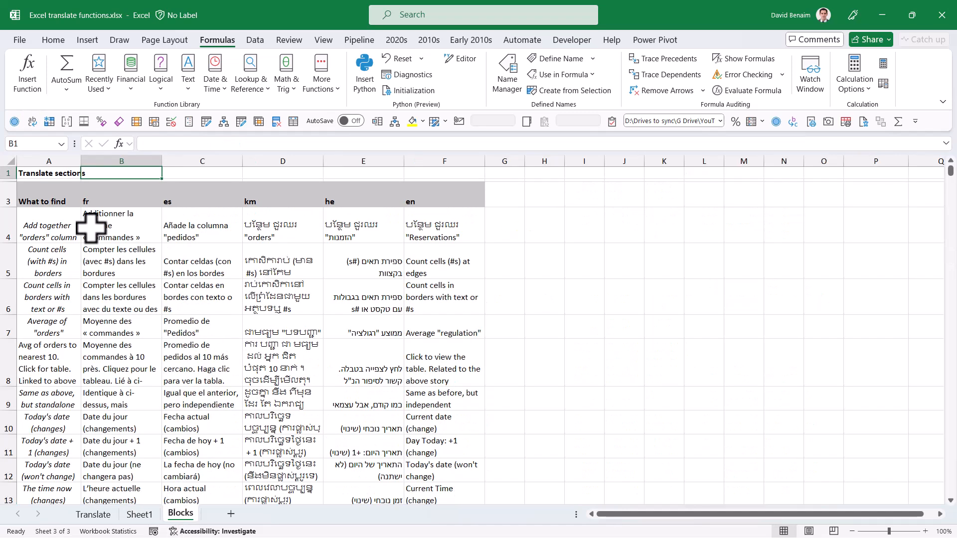
Inspect the TRANSLATE formulas in C6 and B4 before clearing the language columns.
left_click(203, 297)
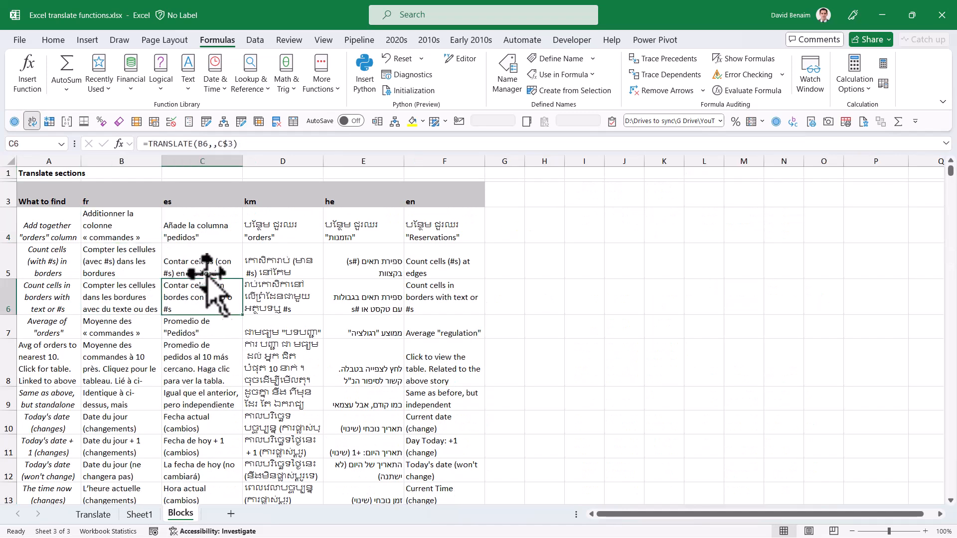
left_click(121, 230)
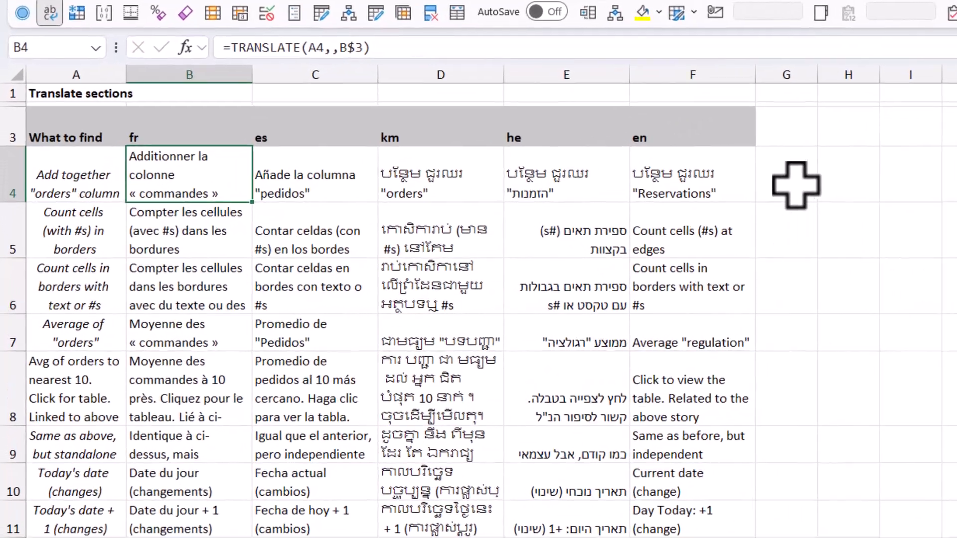
scroll("down", 3)
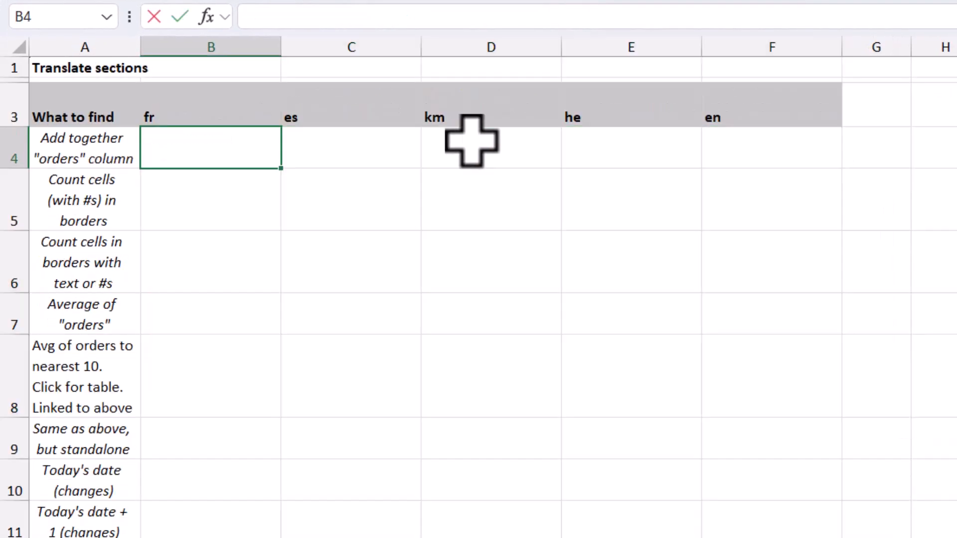
Enter =TRANSLATE(A4,,B$3) in B4, locking the language-code reference to row 3.
type("=TRANSLATE(A4")
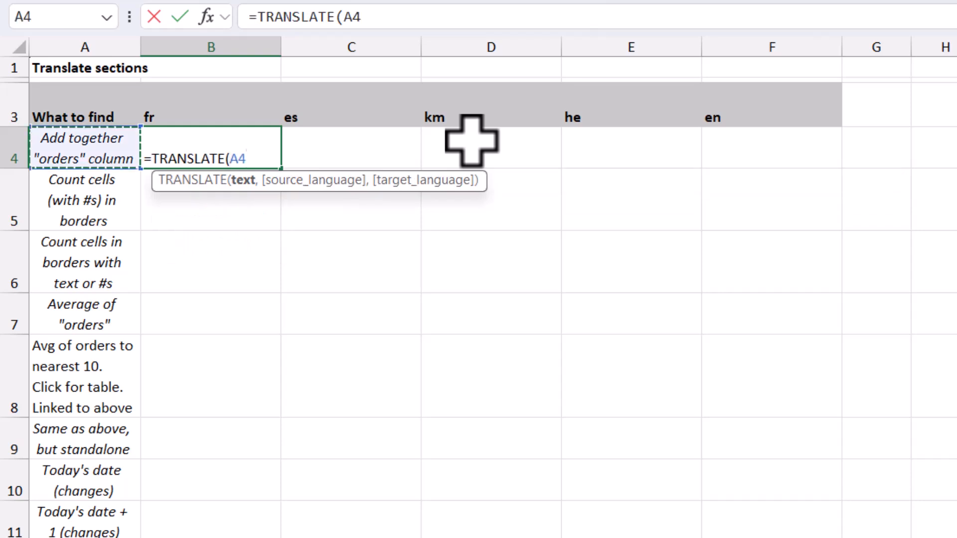
type(",,")
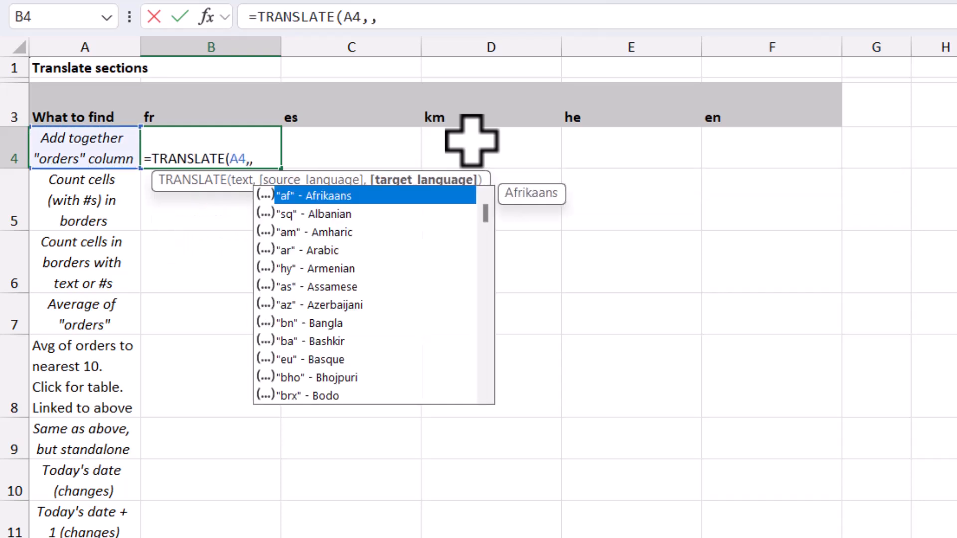
mouse_move(273, 101)
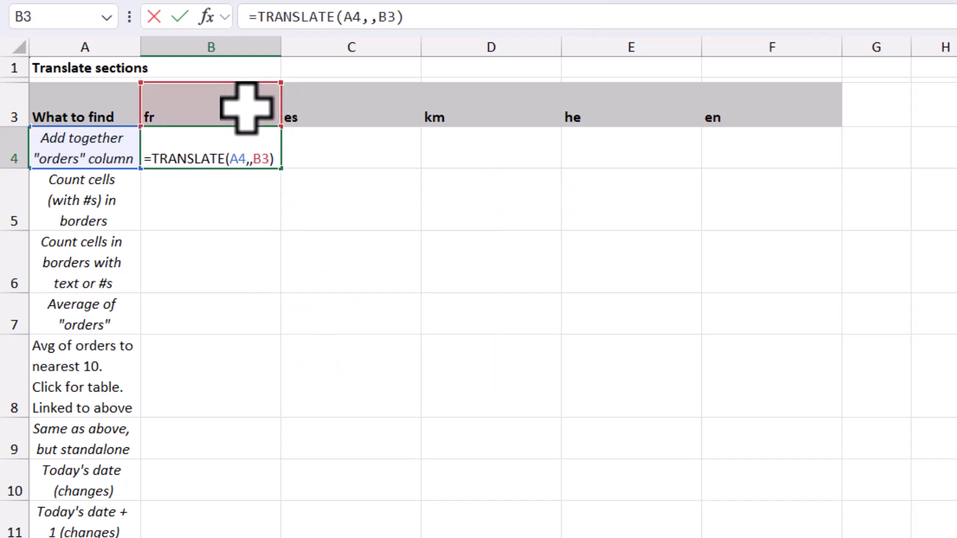
type("$")
key("enter")
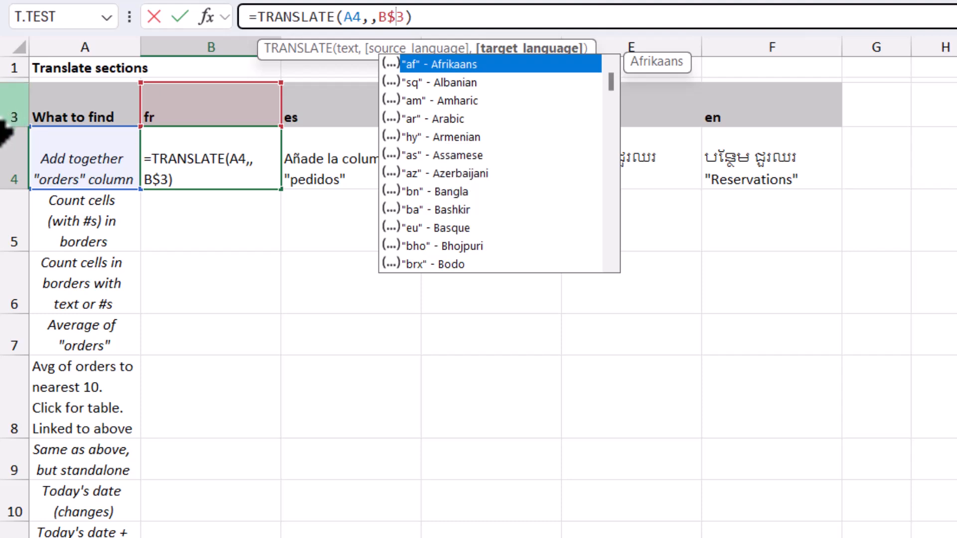
mouse_move(223, 98)
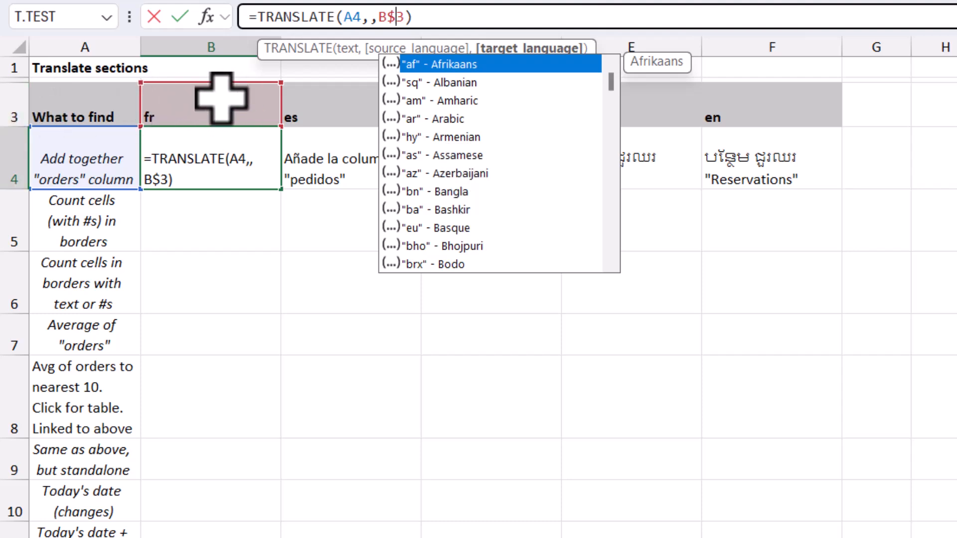
key("Enter")
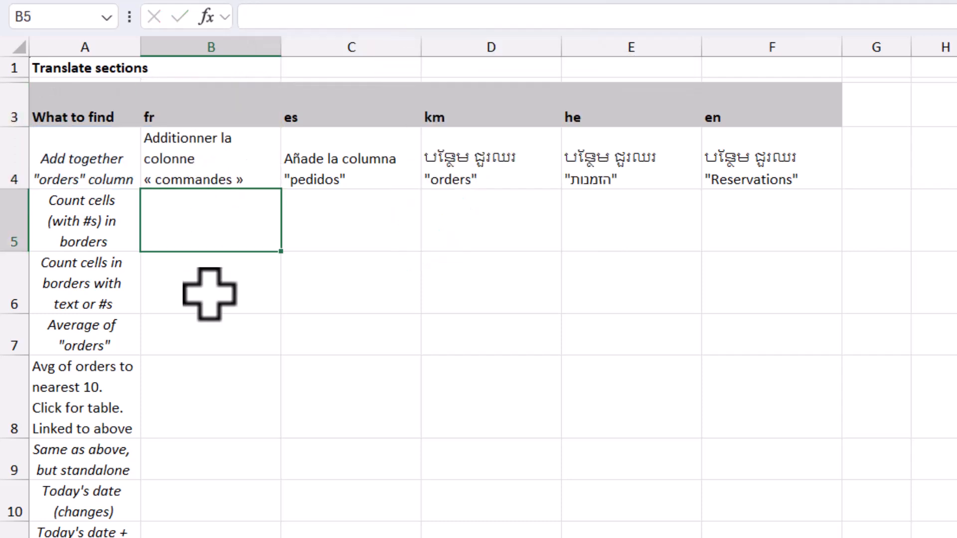
Fill the B4 formula across the language columns and down the rows with Ctrl+R and Ctrl+D.
left_click(211, 159)
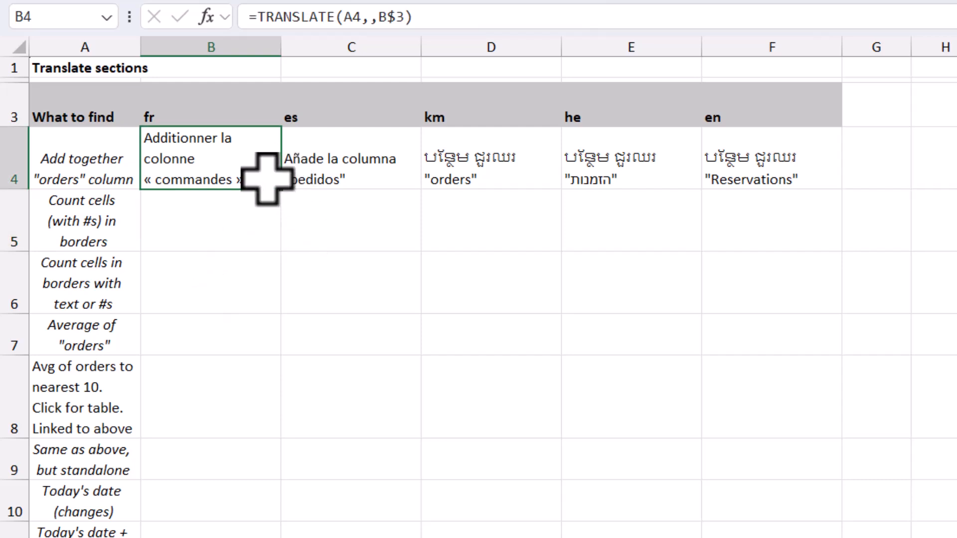
key("ctrl+r")
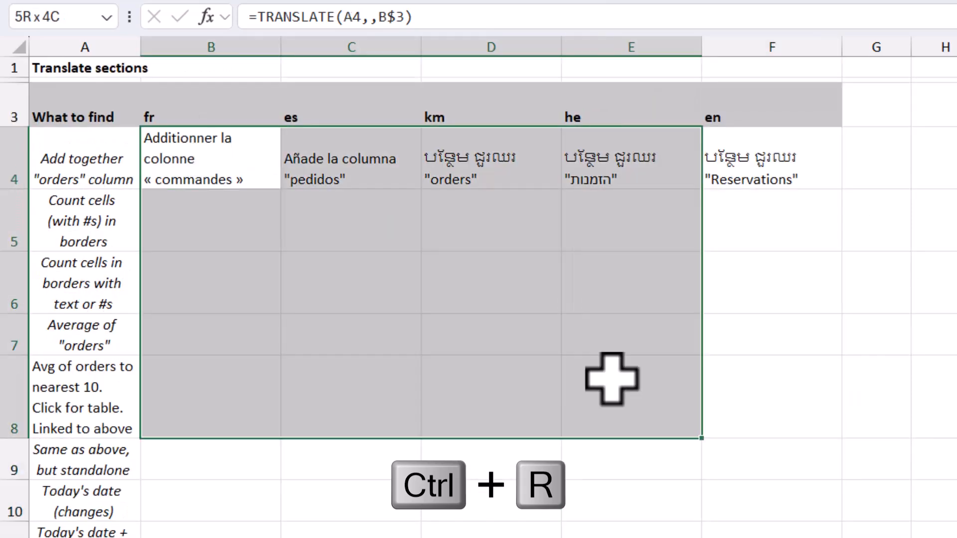
scroll("down", 3)
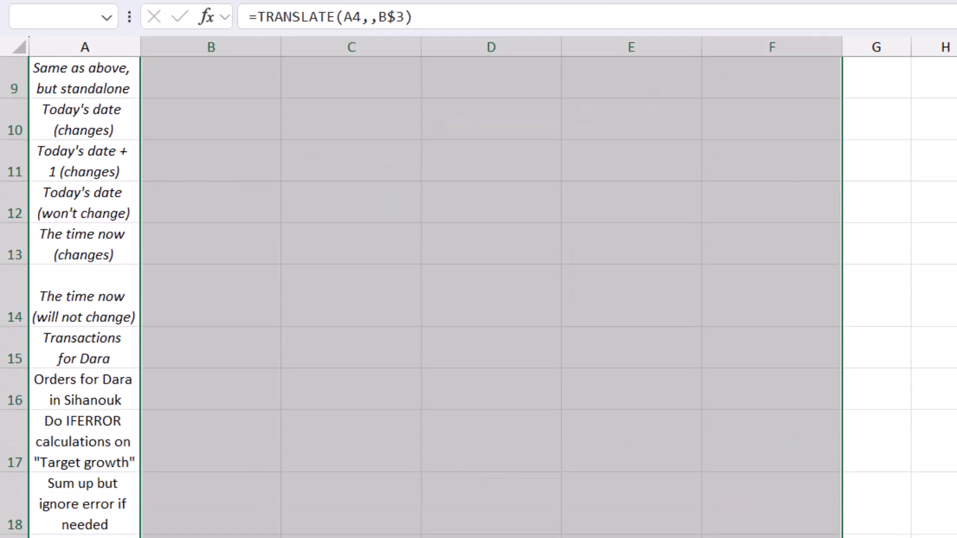
key("ctrl+d")
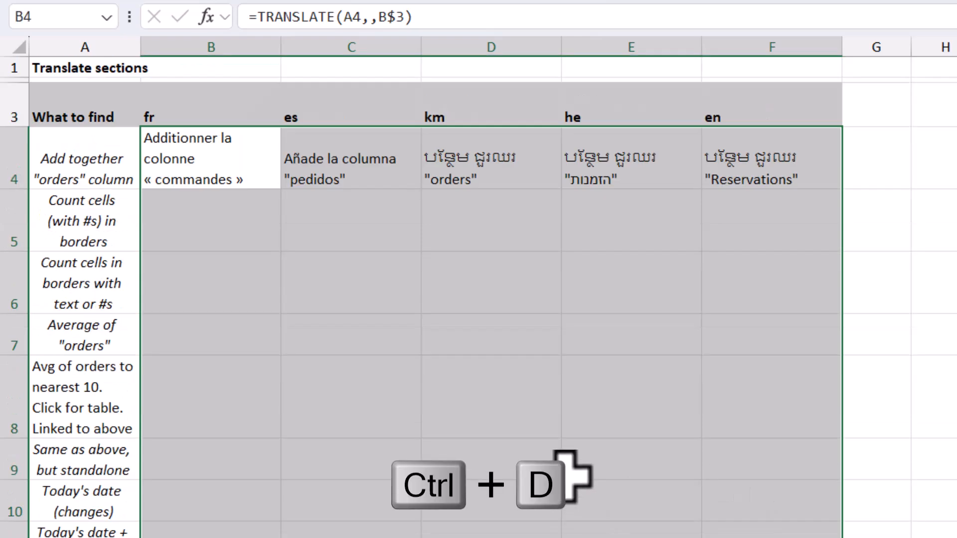
key("ctrl+d")
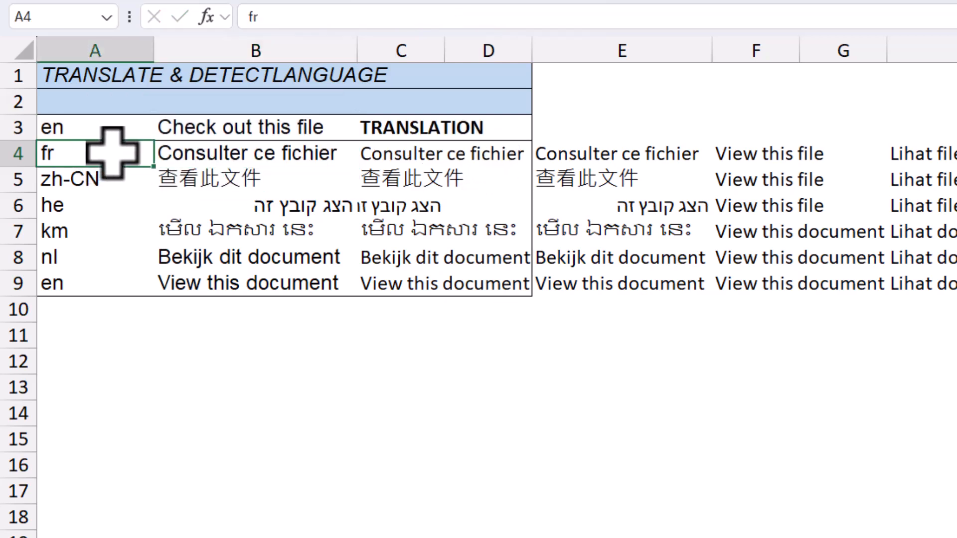
type("hjsa")
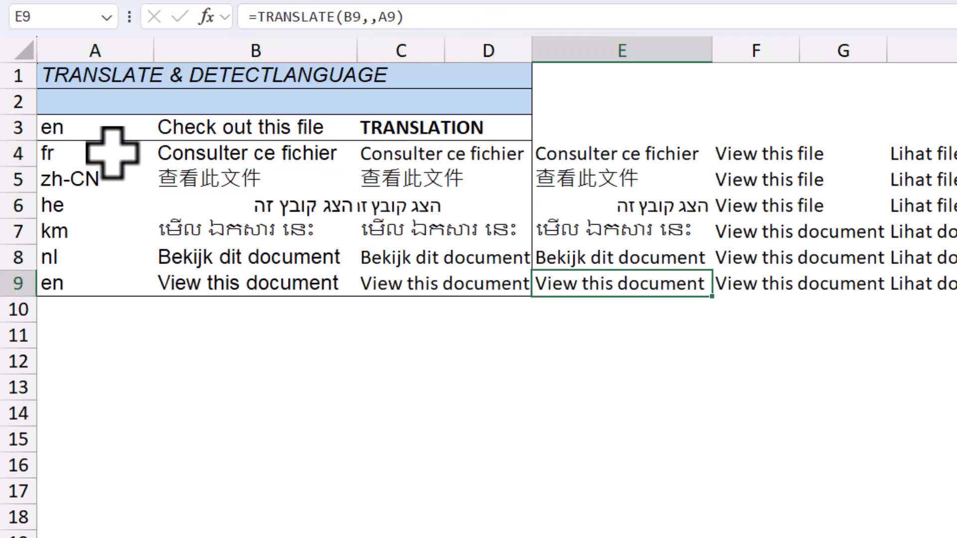
left_click(915, 282)
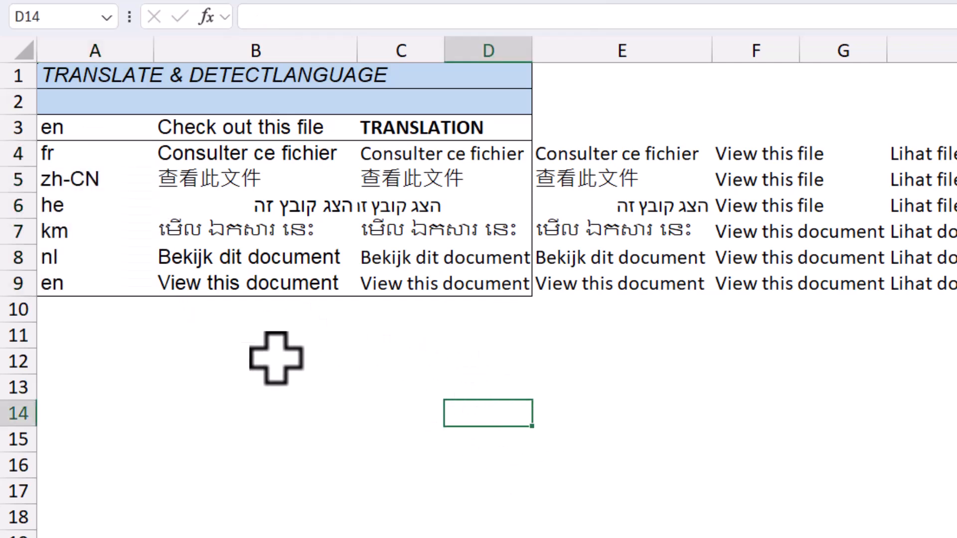
left_click(254, 336)
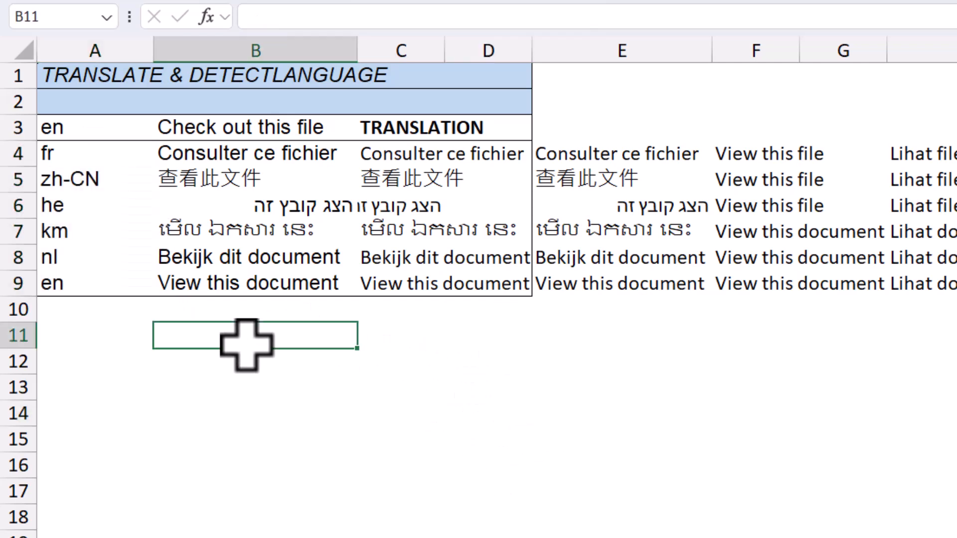
Enter =DETECTLANGUAGE(B8) in B11 to detect the language of the Dutch phrase.
type("=dete")
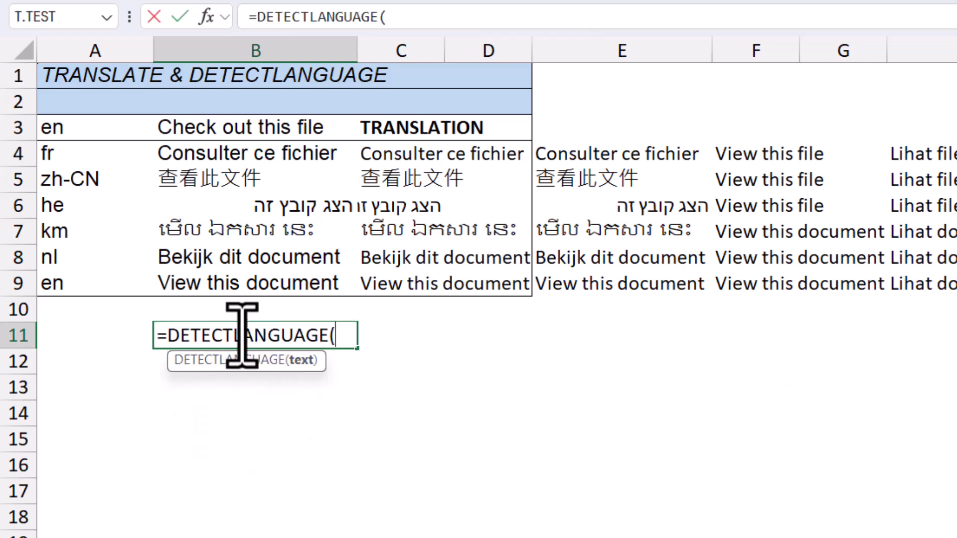
left_click(254, 256)
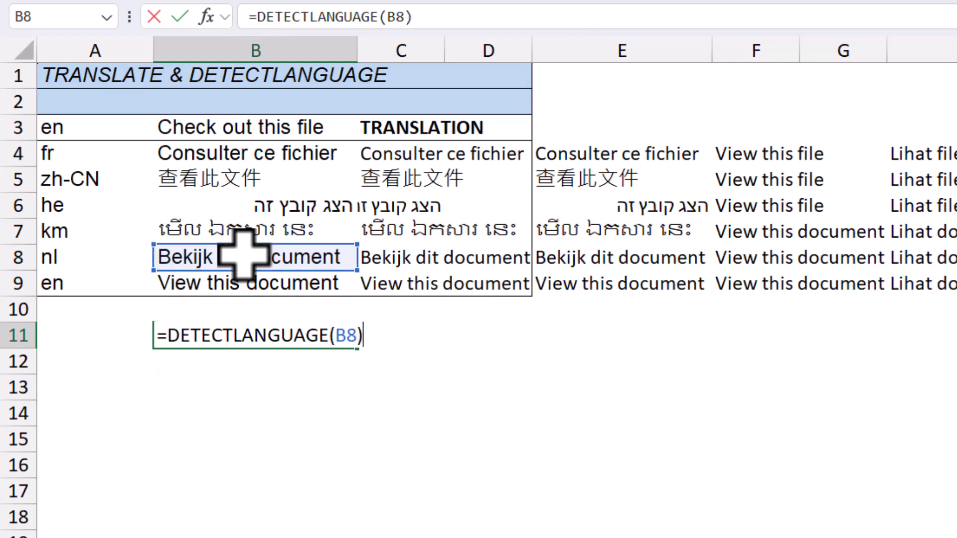
key("Enter")
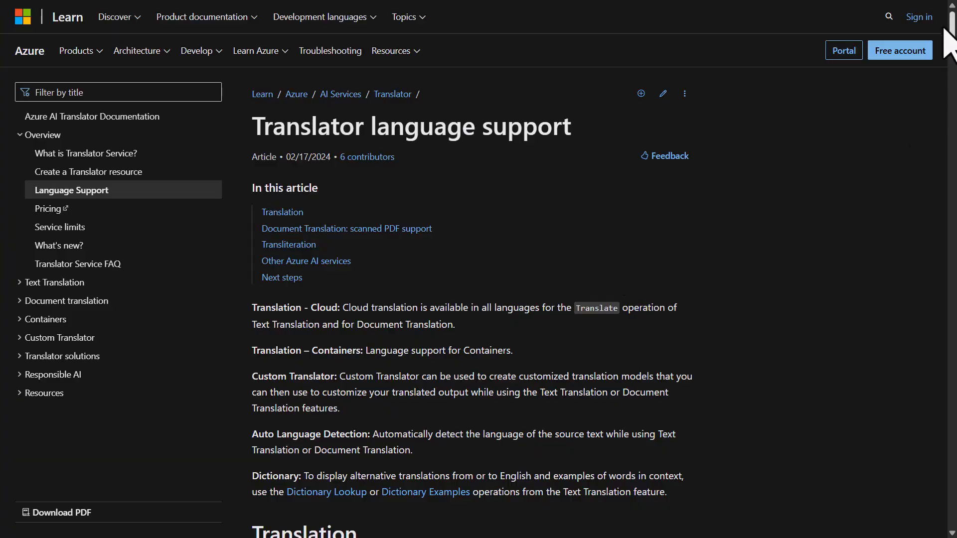
Scroll the Translator language support page through the code table to the scanned PDF section.
scroll("down", 3)
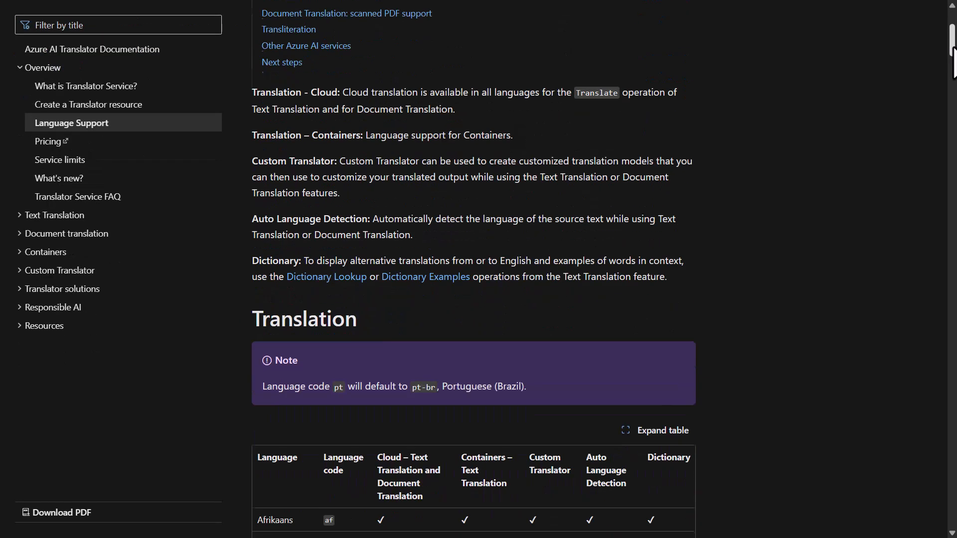
scroll("down", 3)
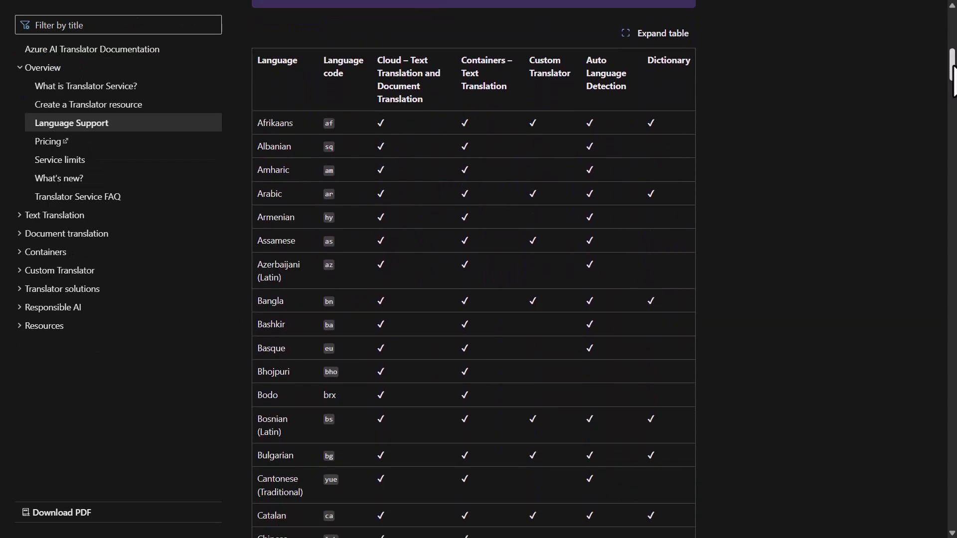
scroll("down", 3)
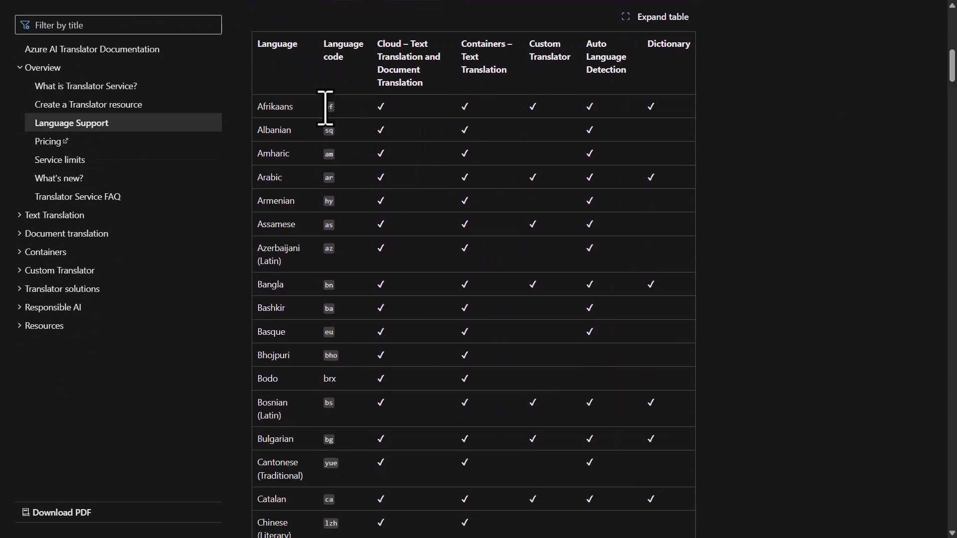
scroll("down", 3)
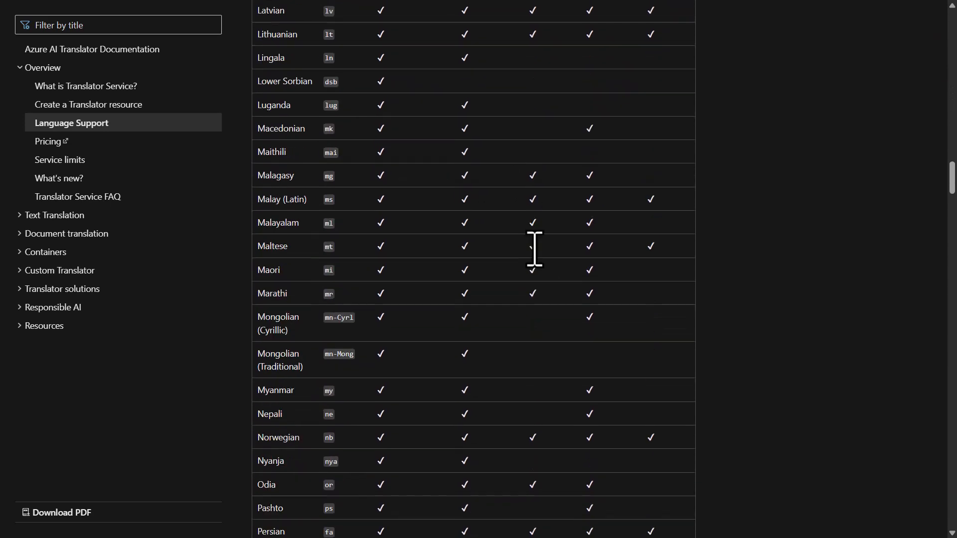
scroll("down", 3)
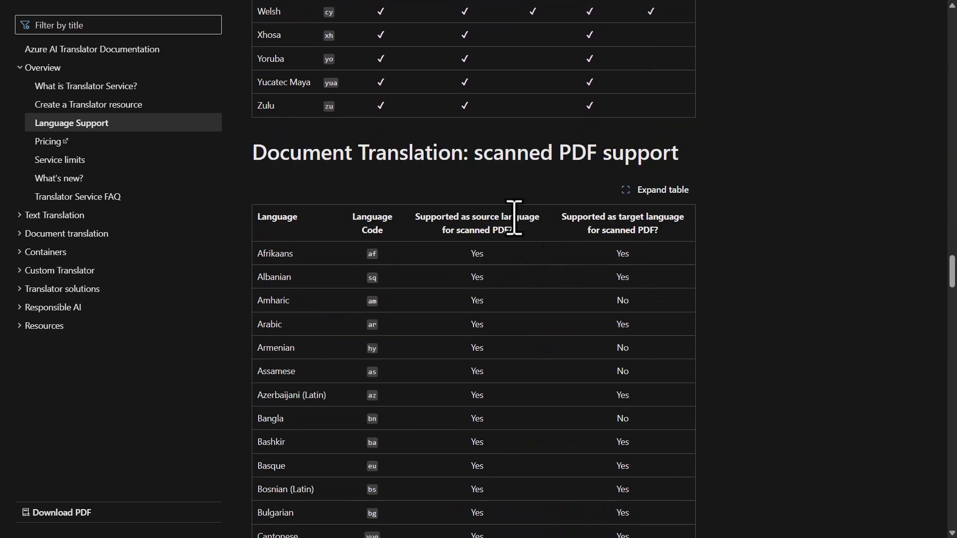
mouse_move(314, 152)
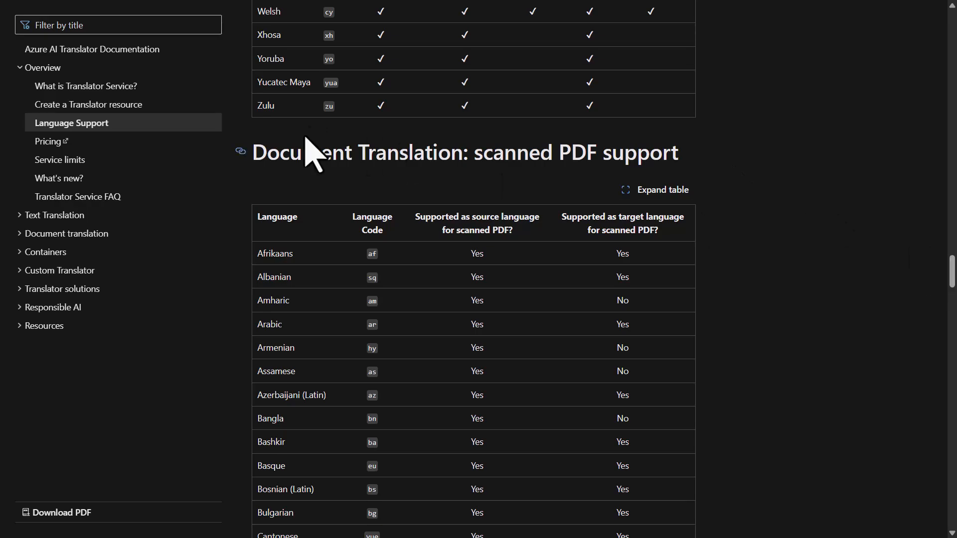